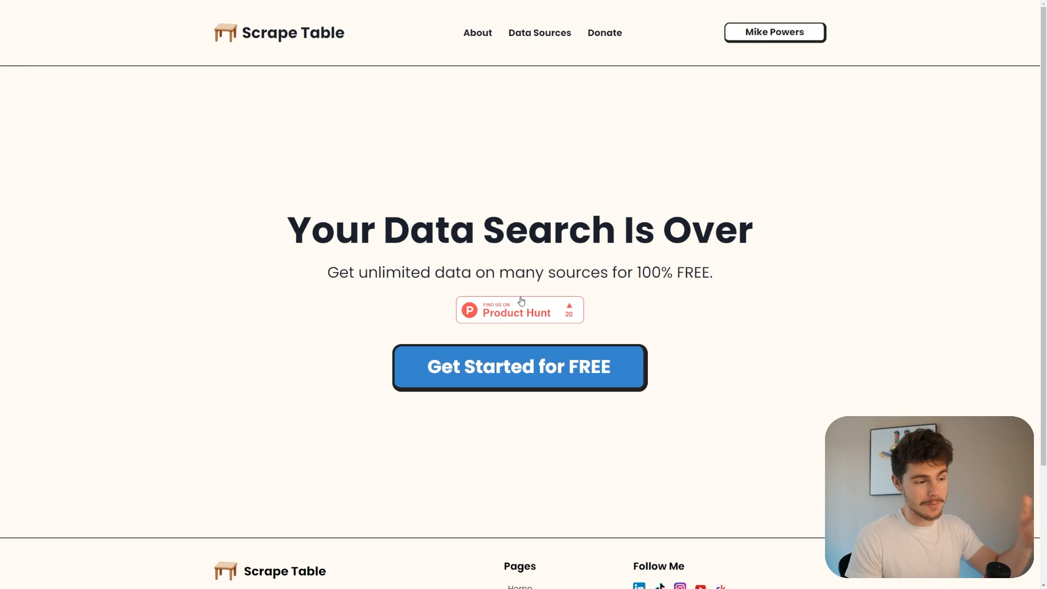
pyautogui.moveTo(517, 319)
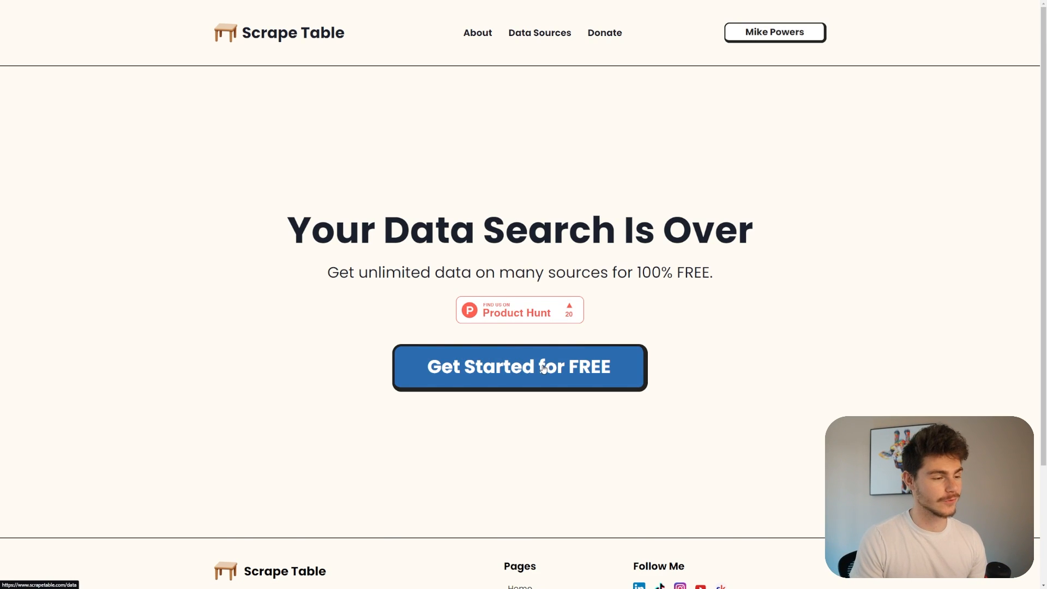
# Step: Get started for free and pick the LinkedIn Profile Search Data source
pyautogui.click(519, 366)
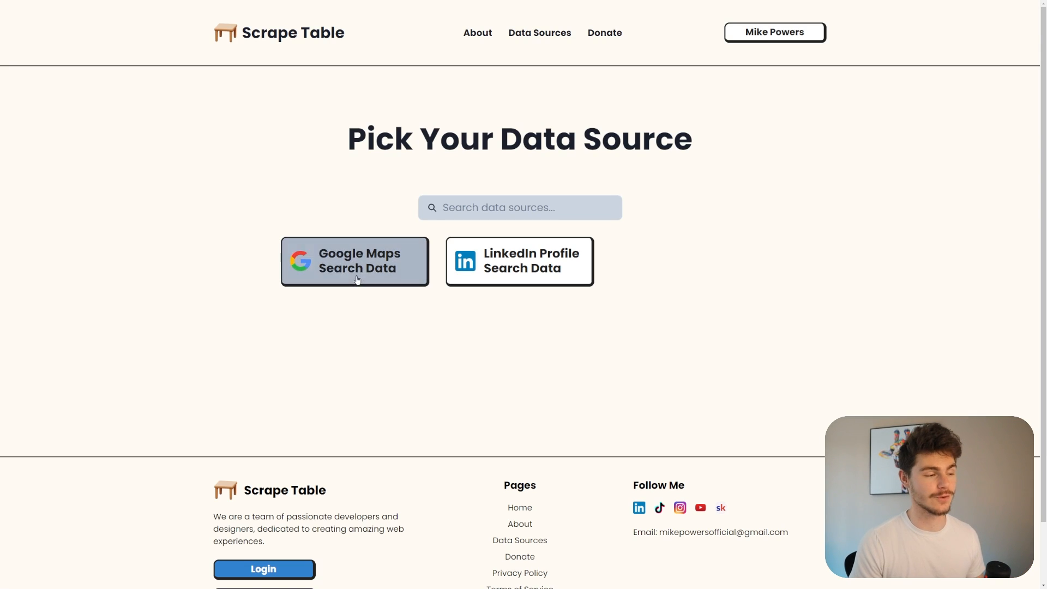
pyautogui.moveTo(383, 303)
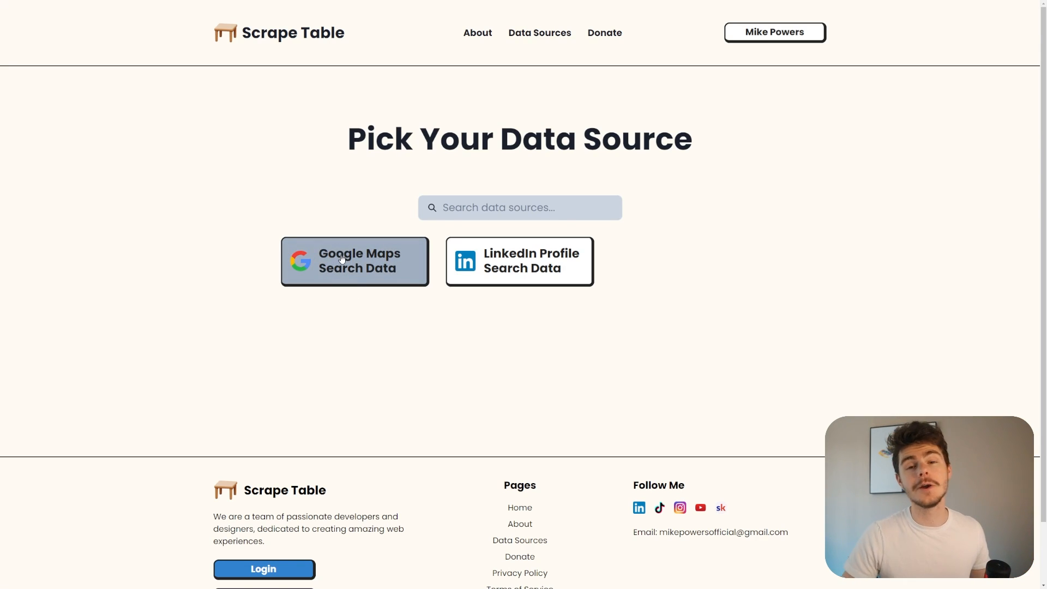
pyautogui.moveTo(519, 261)
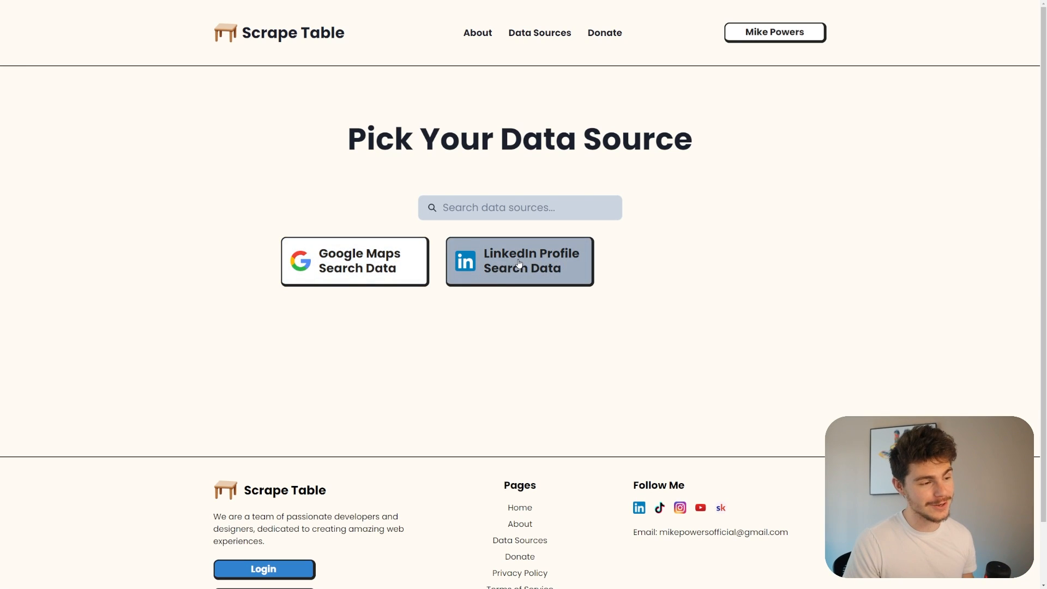
pyautogui.moveTo(497, 294)
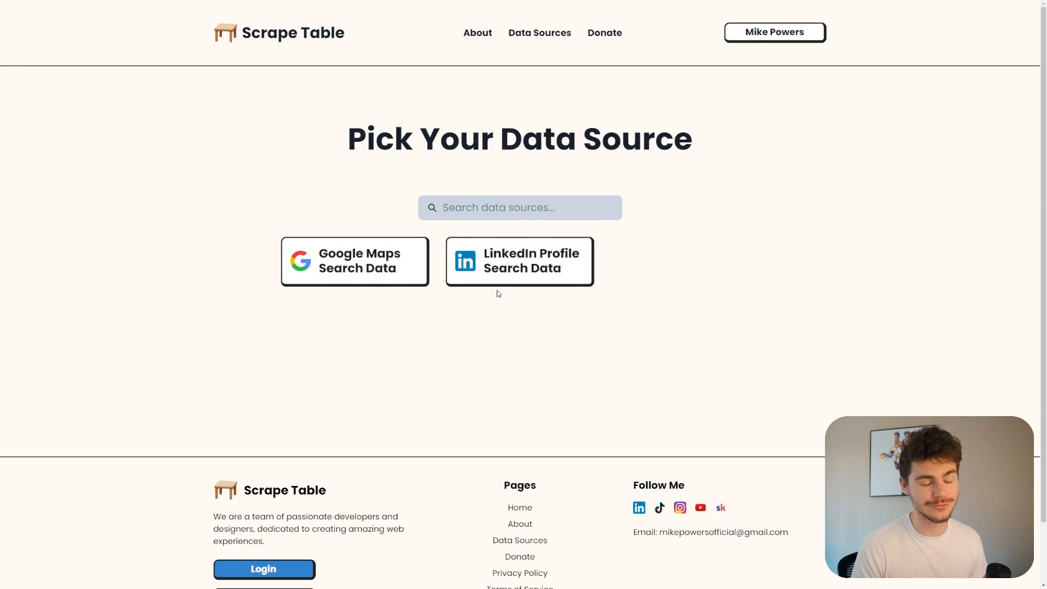
pyautogui.click(519, 260)
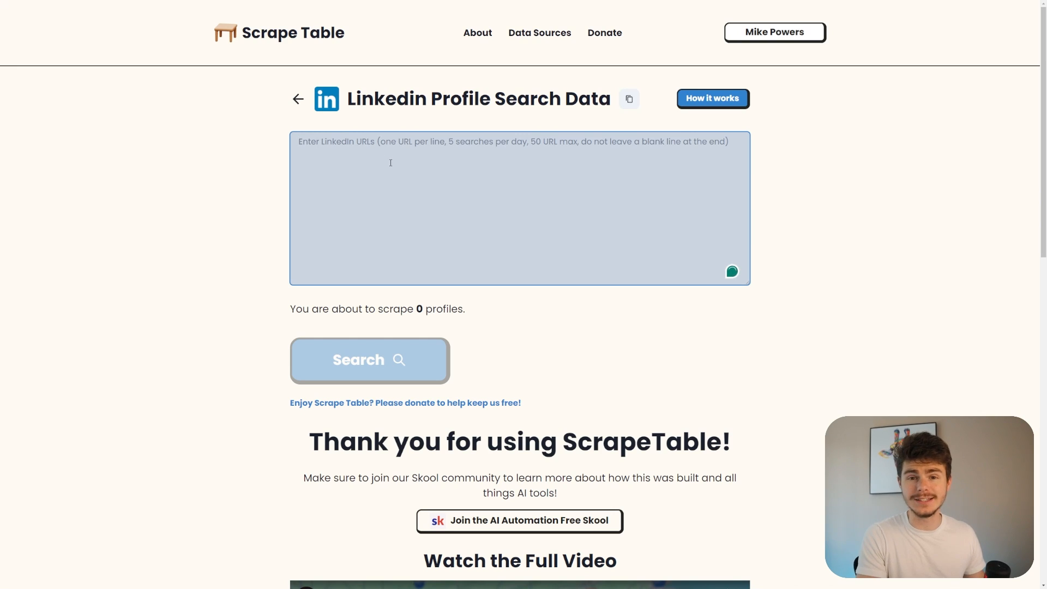
# Step: Follow the link to the Linkedin Url Scrape actor on the Apify store
pyautogui.click(358, 359)
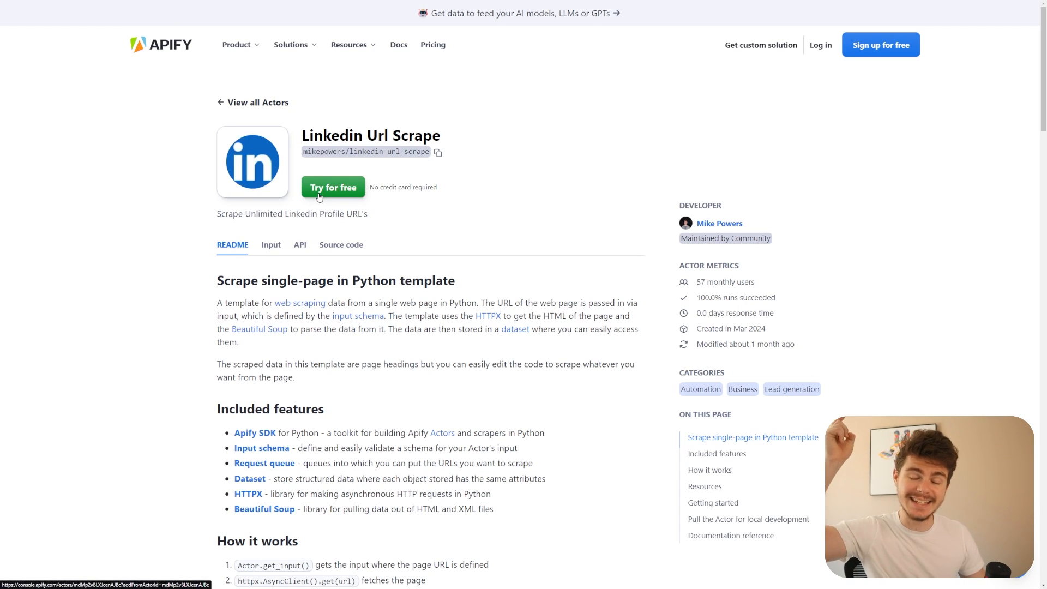
# Step: Try the actor with keywords automotive and sales rep, 30 pages, and Save & Start the run
pyautogui.click(334, 187)
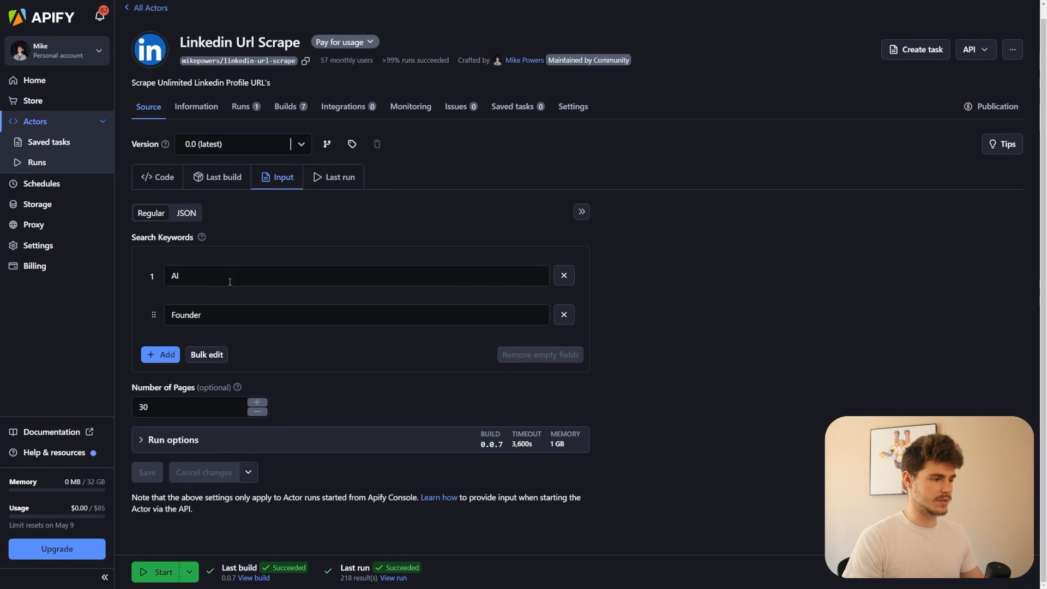
pyautogui.write('automotui')
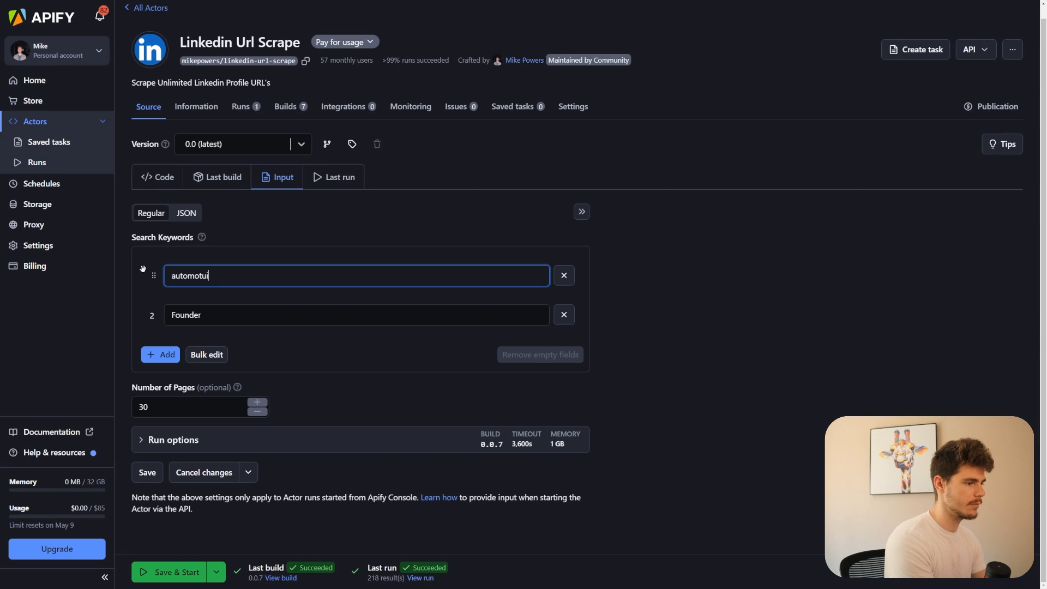
pyautogui.click(357, 315)
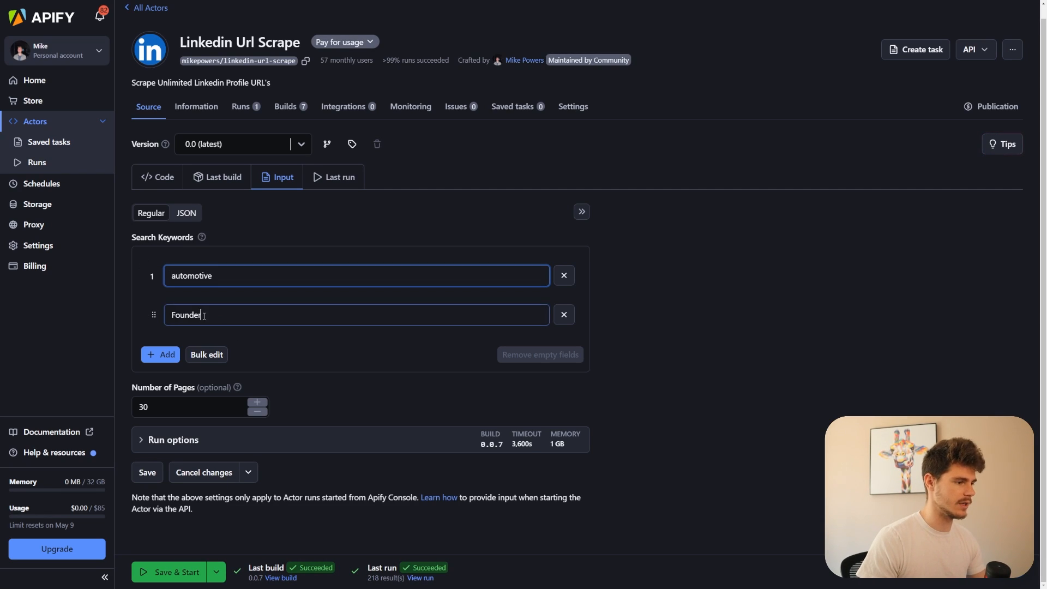
pyautogui.write('sales rep')
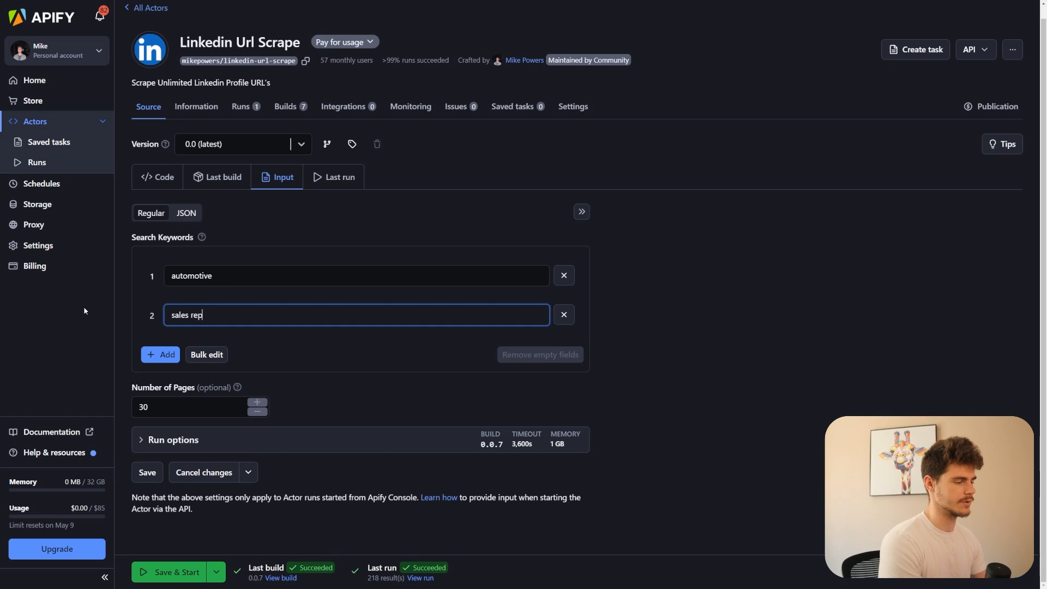
pyautogui.moveTo(234, 346)
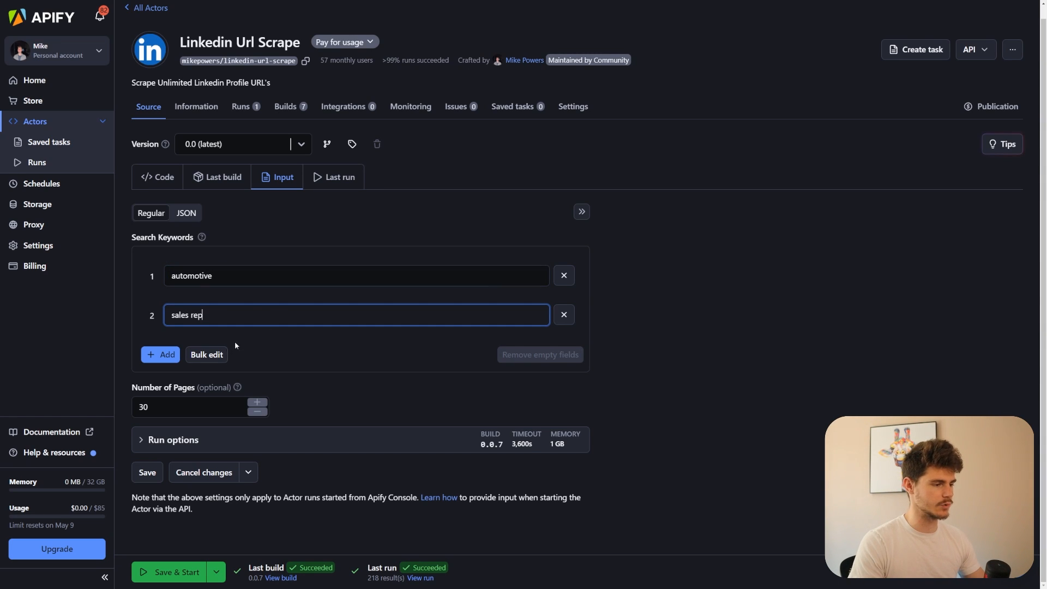
pyautogui.click(195, 407)
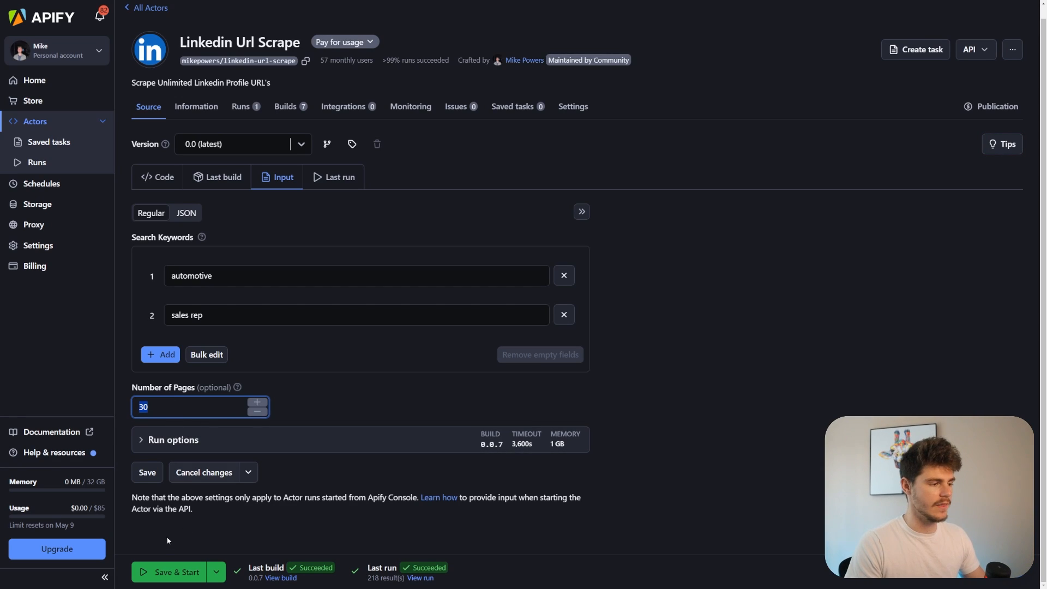
pyautogui.click(177, 573)
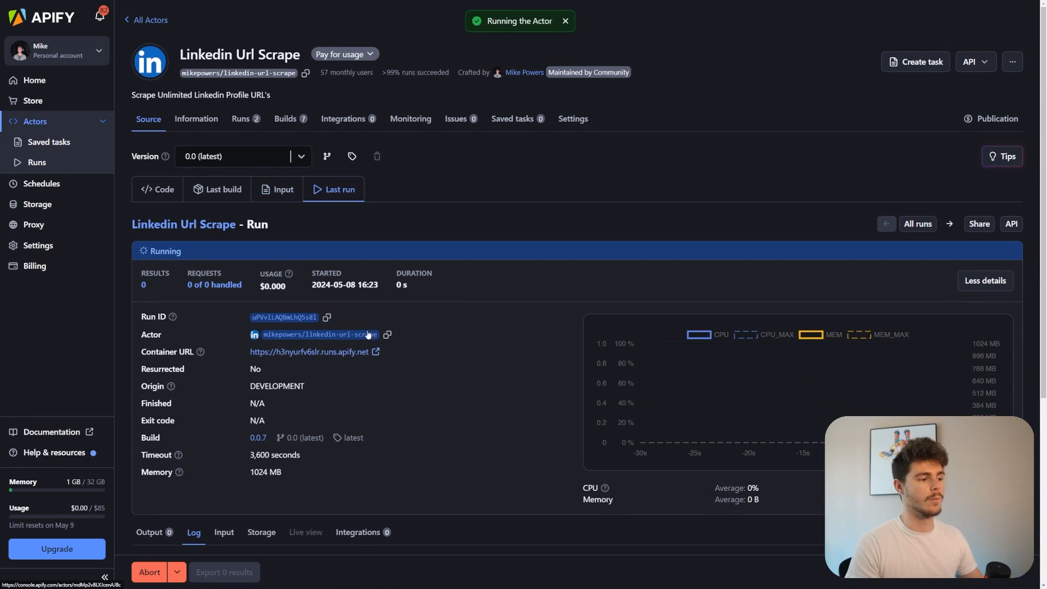
# Step: Follow the log until the run ends, view the 219 URLs output, and check the first profile
pyautogui.scroll(-3)
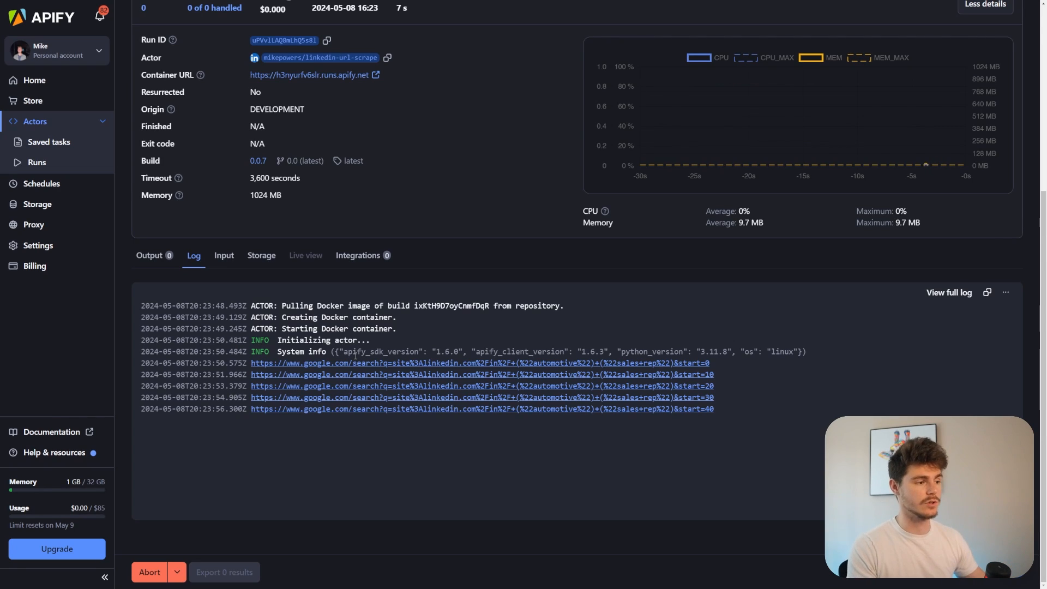
pyautogui.scroll(-3)
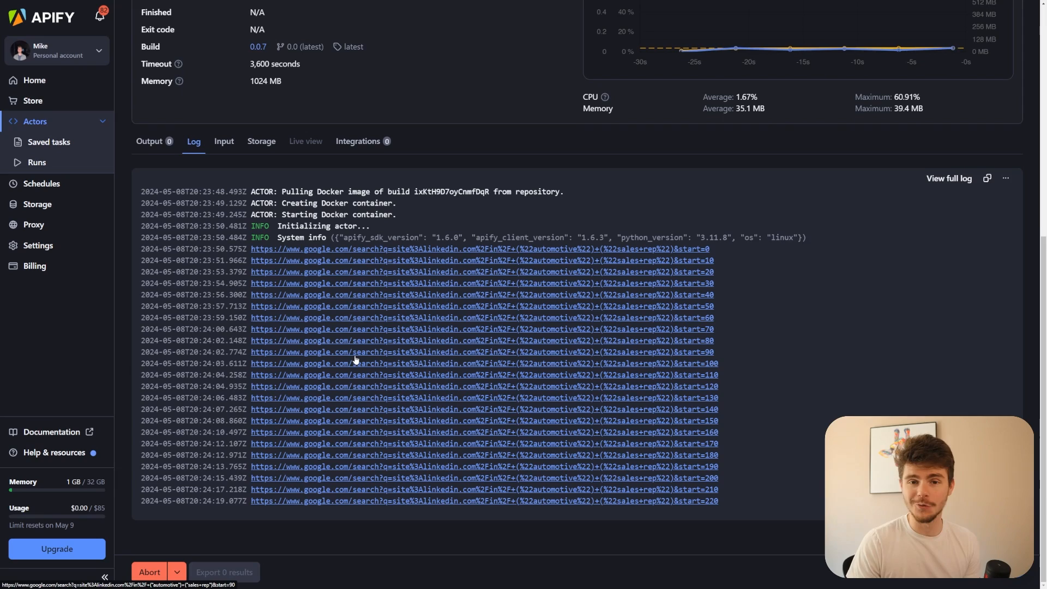
pyautogui.scroll(-3)
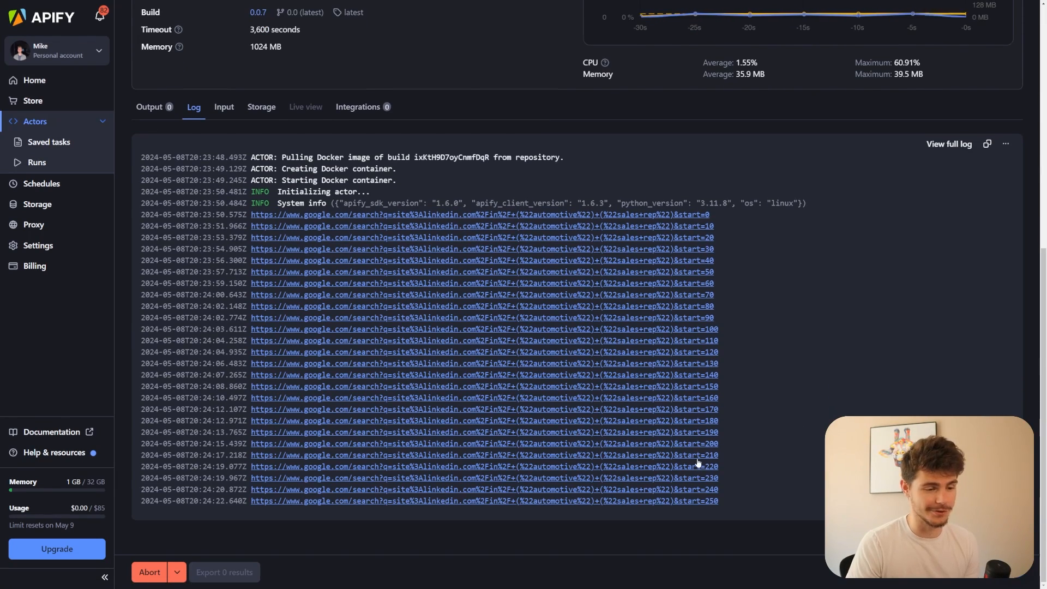
pyautogui.scroll(-3)
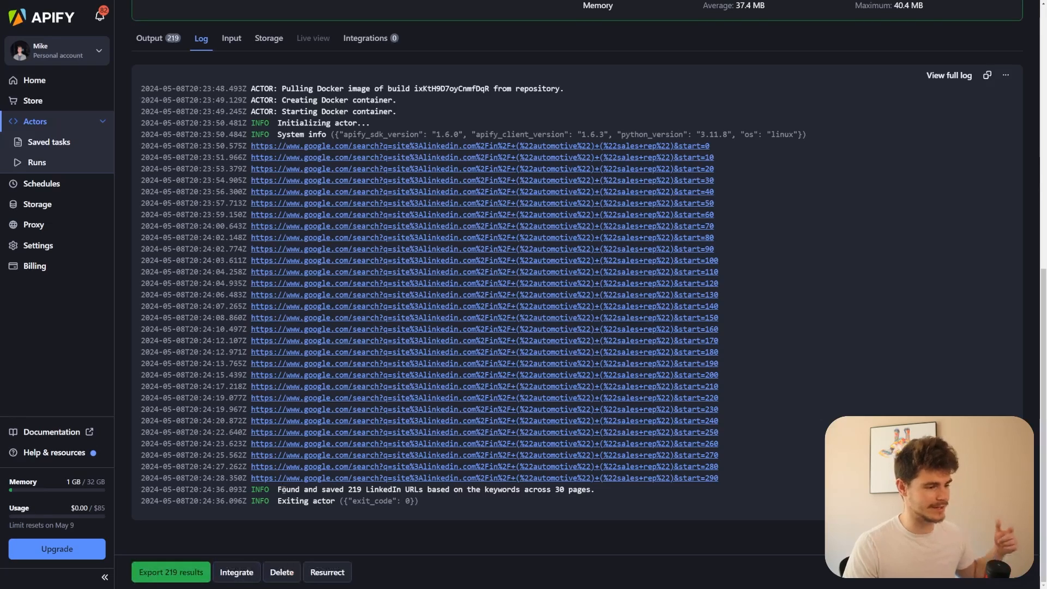
pyautogui.moveTo(346, 489); pyautogui.dragTo(594, 489)
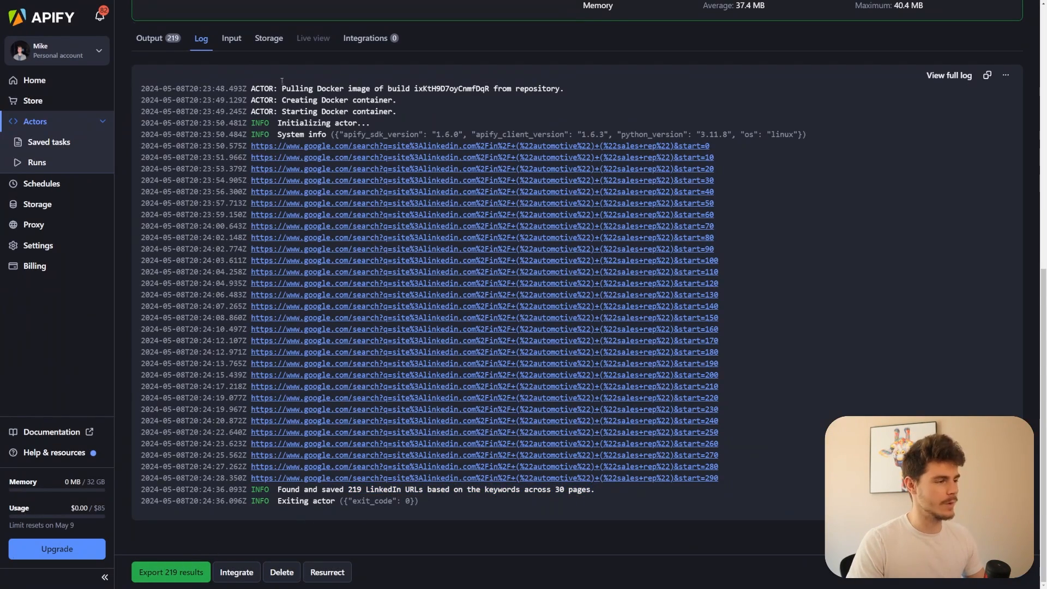
pyautogui.click(150, 38)
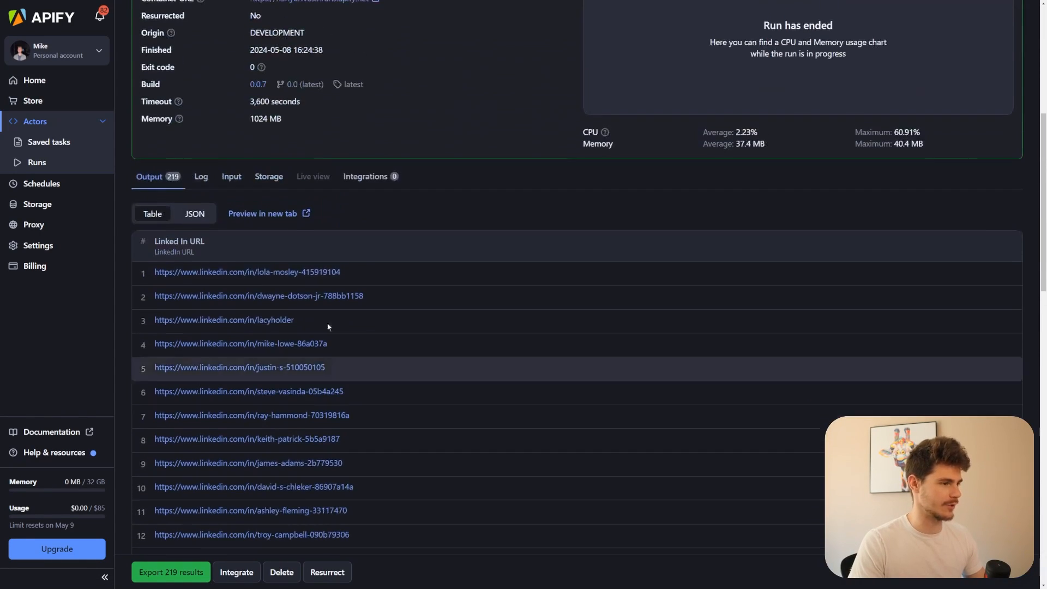
pyautogui.click(247, 271)
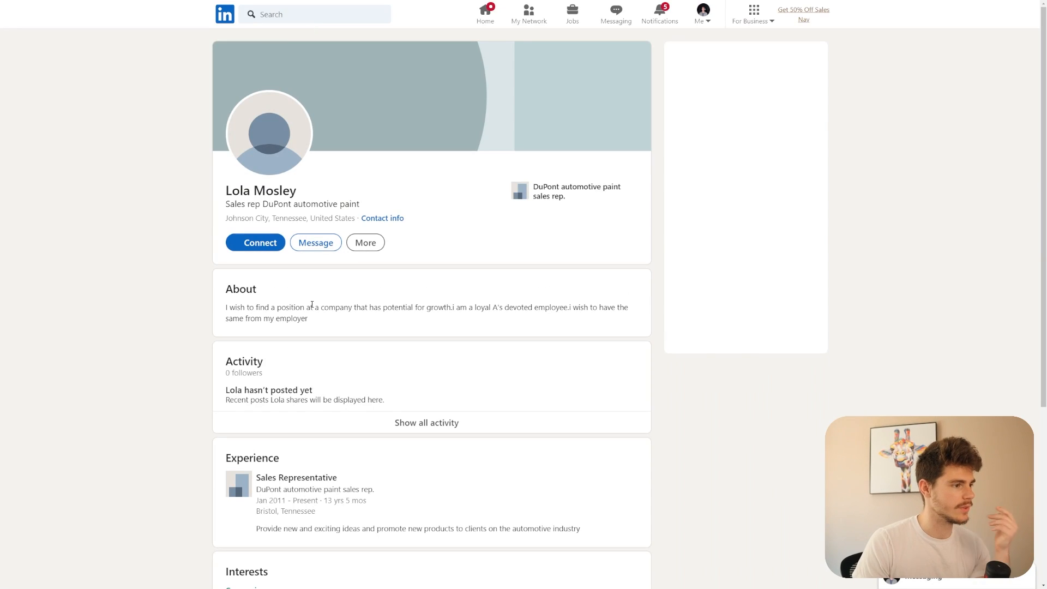
pyautogui.scroll(-3)
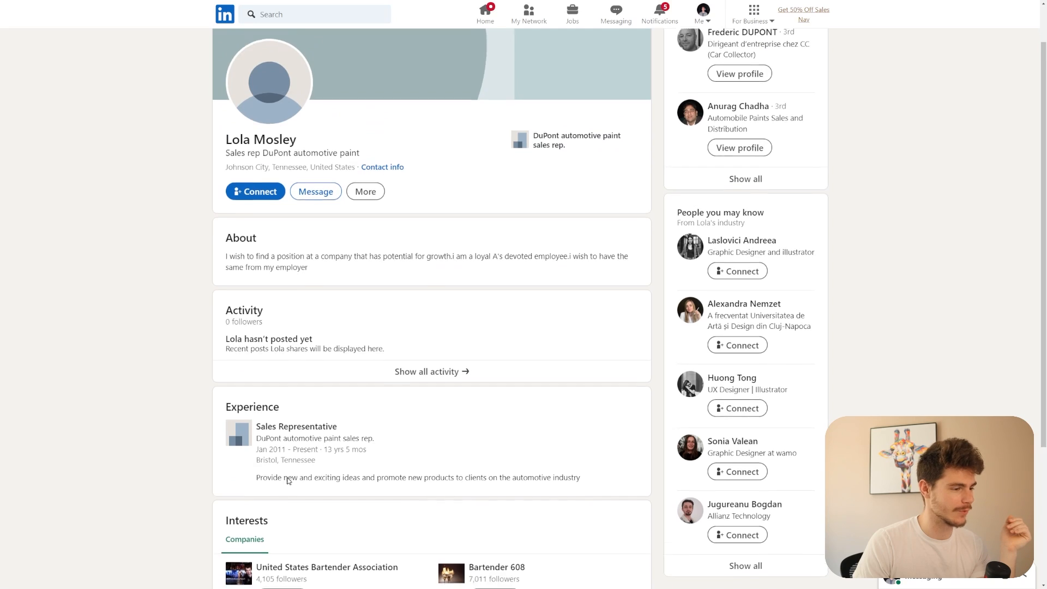
pyautogui.scroll(-3)
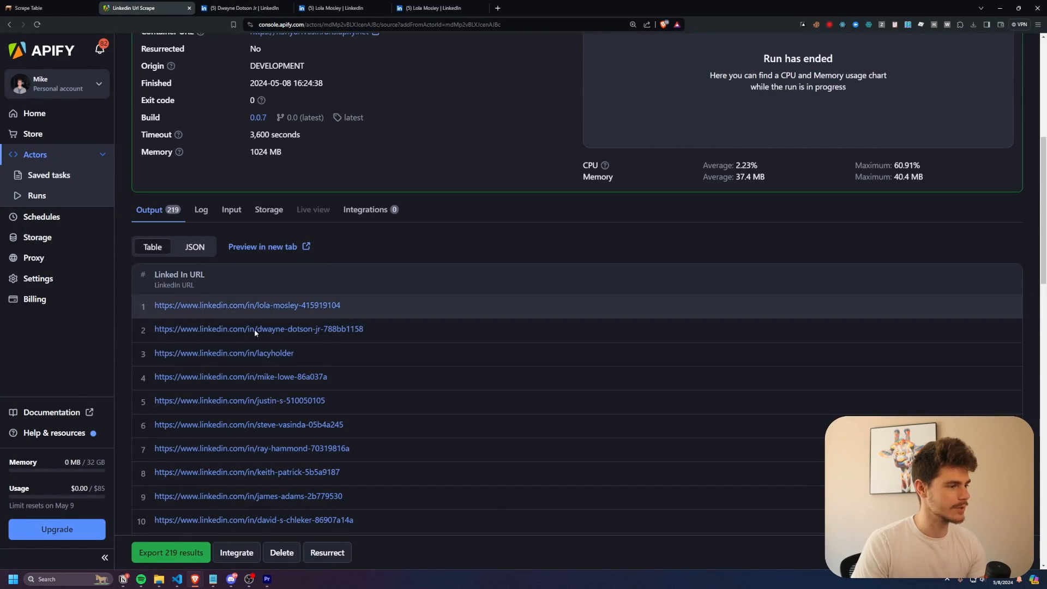
# Step: Export the 219 scraped results from Apify as a CSV download
pyautogui.scroll(-3)
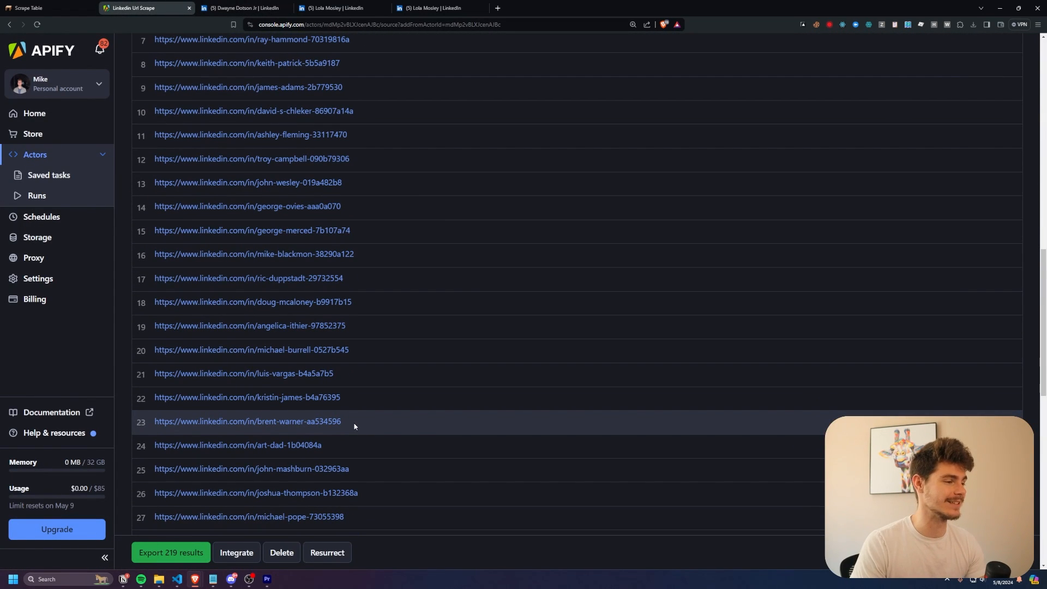
pyautogui.click(170, 552)
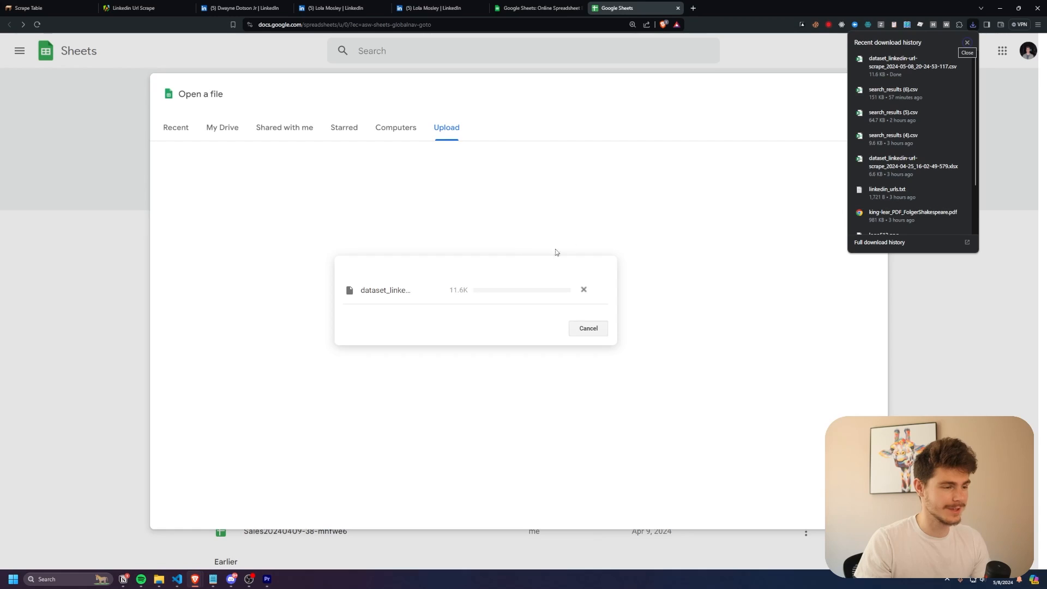
pyautogui.moveTo(567, 318)
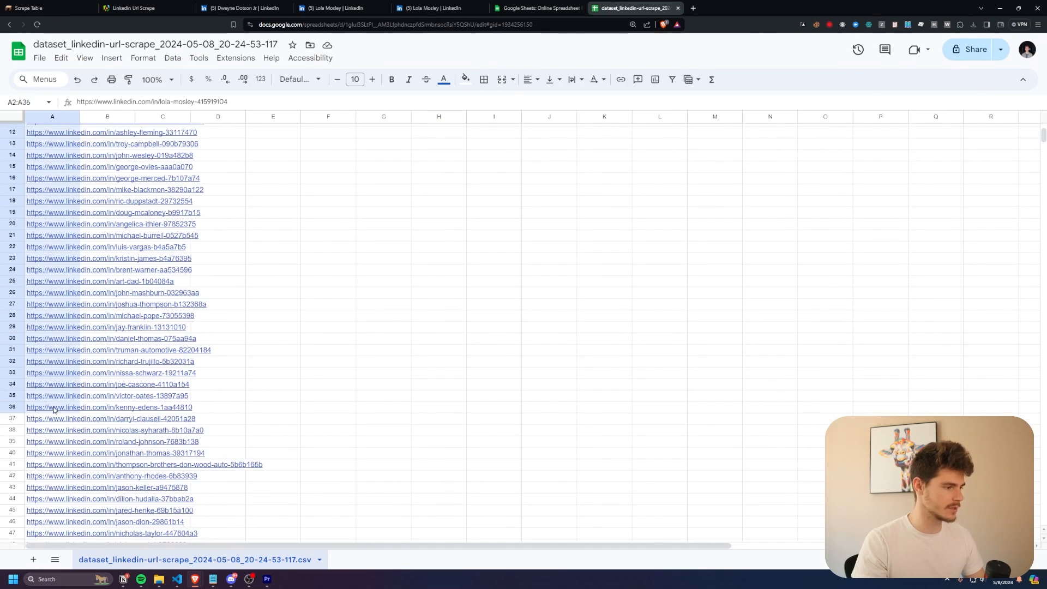
# Step: Review the LinkedIn URL column in the opened CSV and return to Scrape Table's search page
pyautogui.scroll(-3)
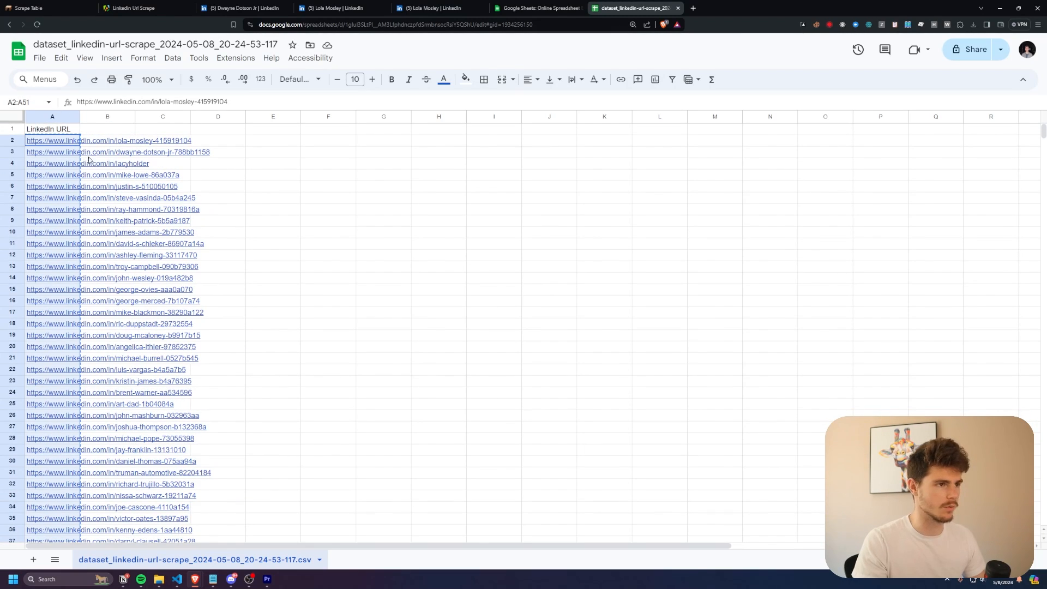
pyautogui.moveTo(428, 136)
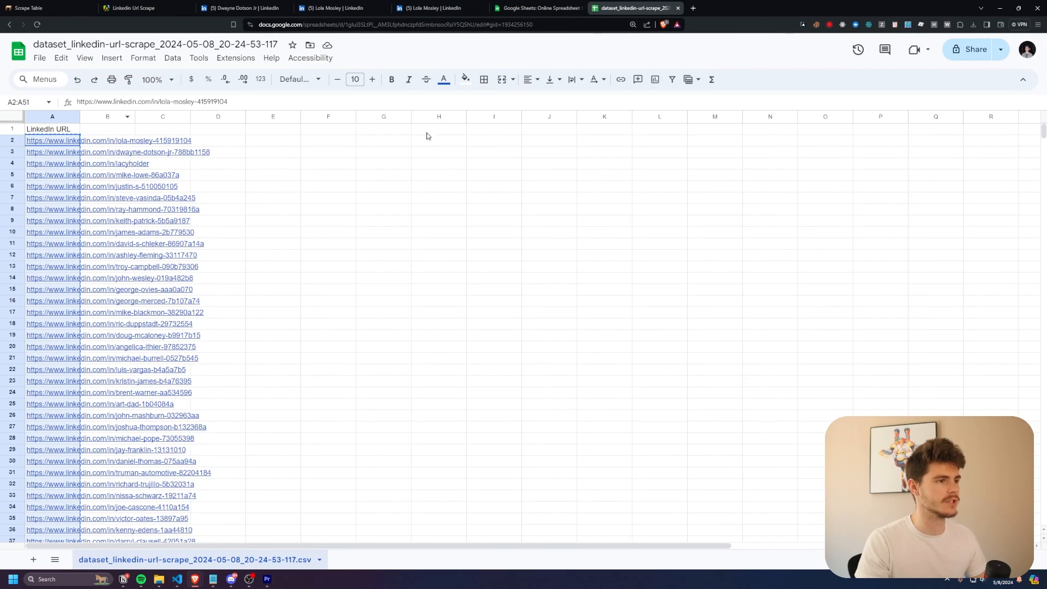
pyautogui.click(44, 7)
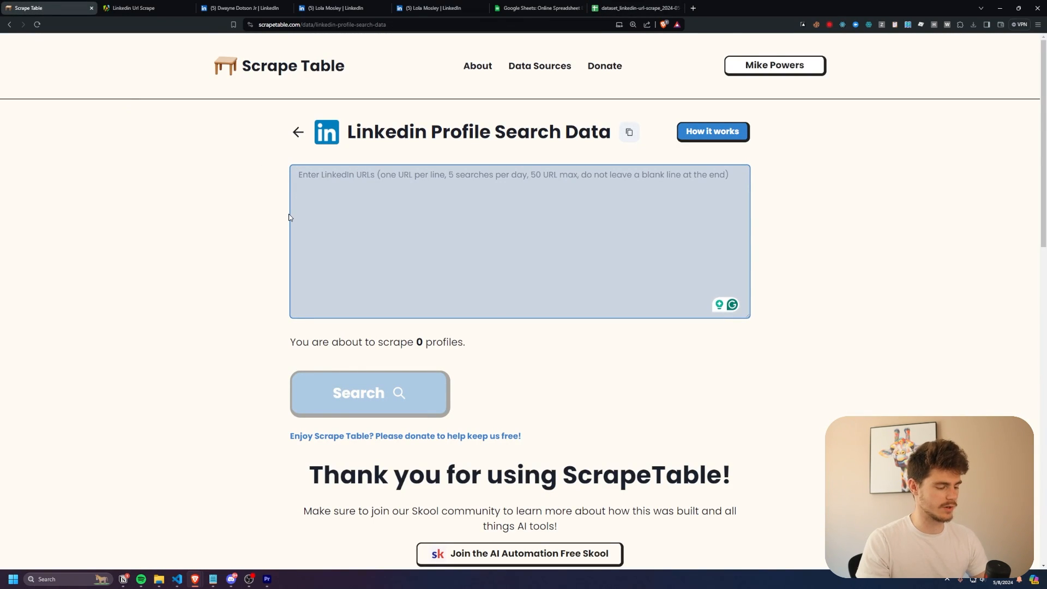
# Step: Paste the 50 copied profile URLs and search to scrape all 50 profiles
pyautogui.press('f11')
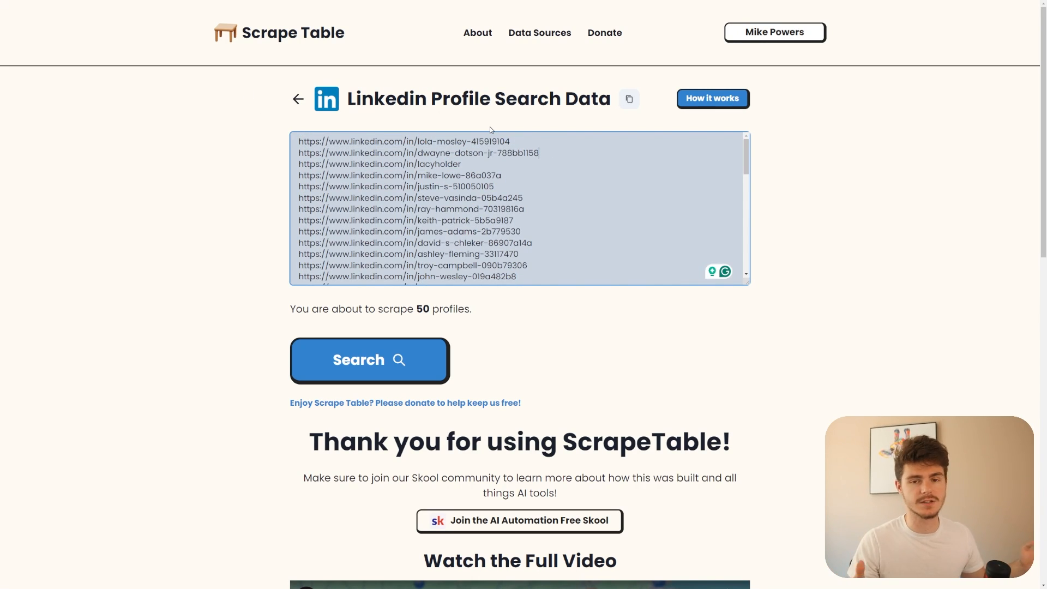
pyautogui.scroll(-3)
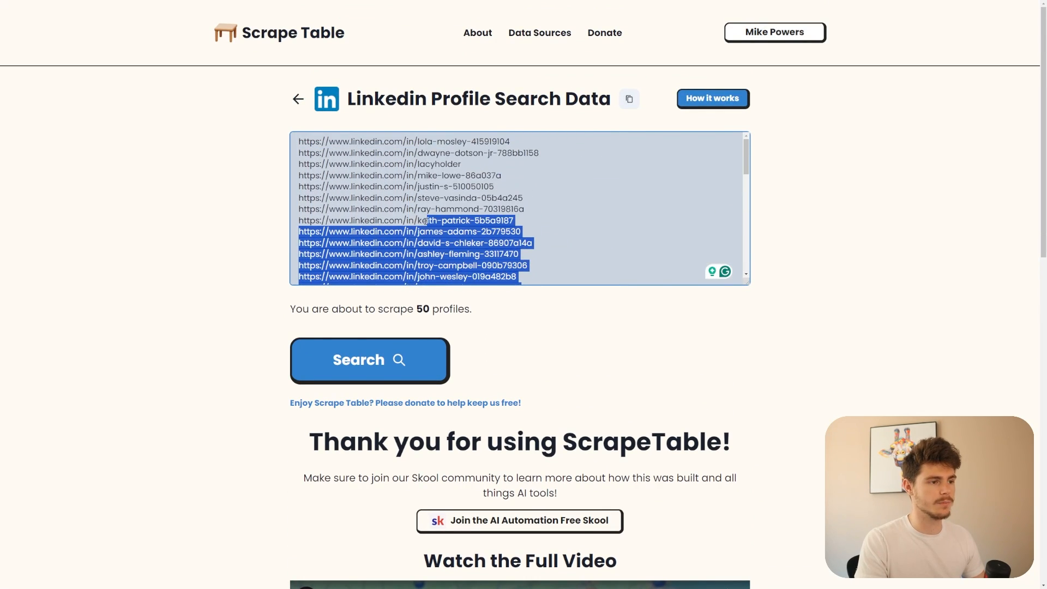
pyautogui.scroll(-3)
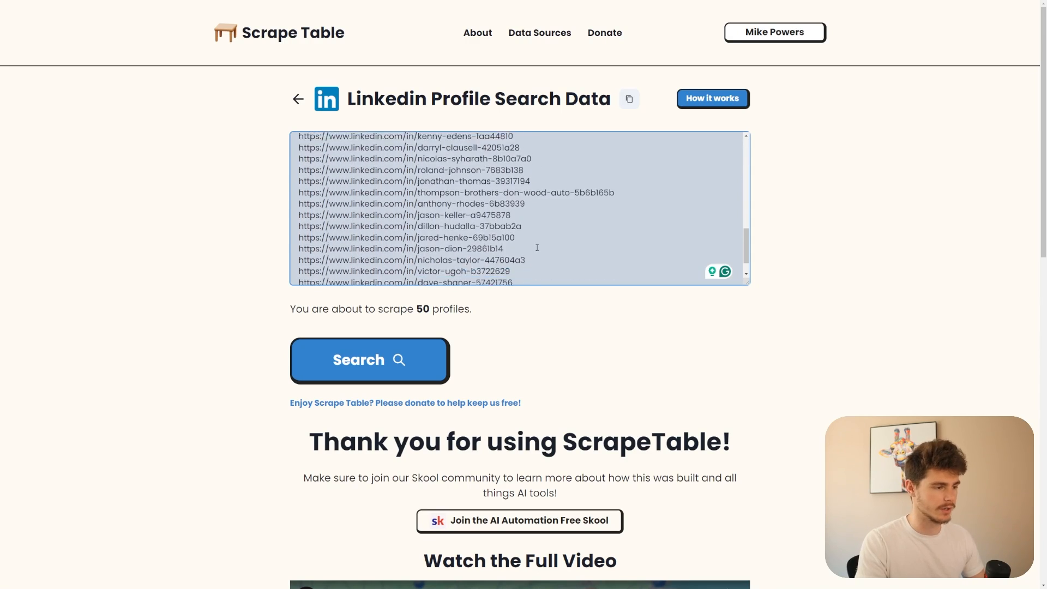
pyautogui.scroll(-3)
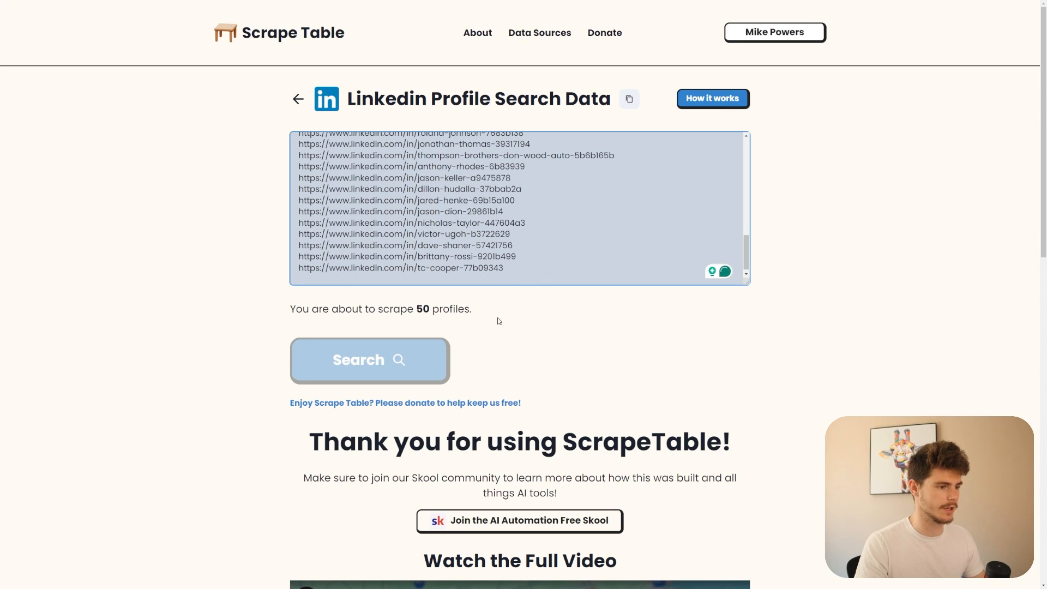
pyautogui.moveTo(301, 292)
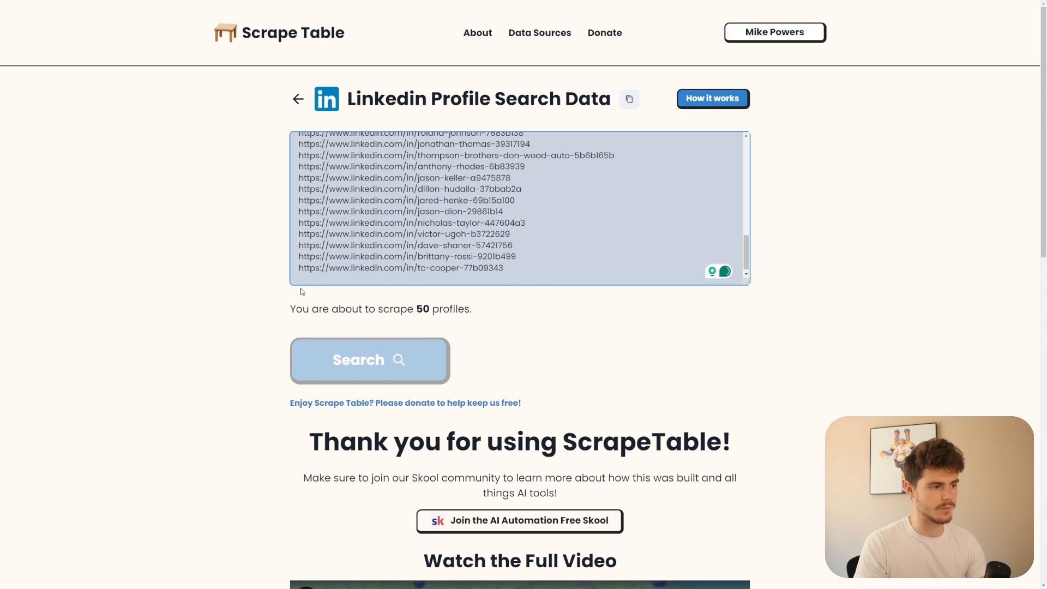
pyautogui.click(369, 360)
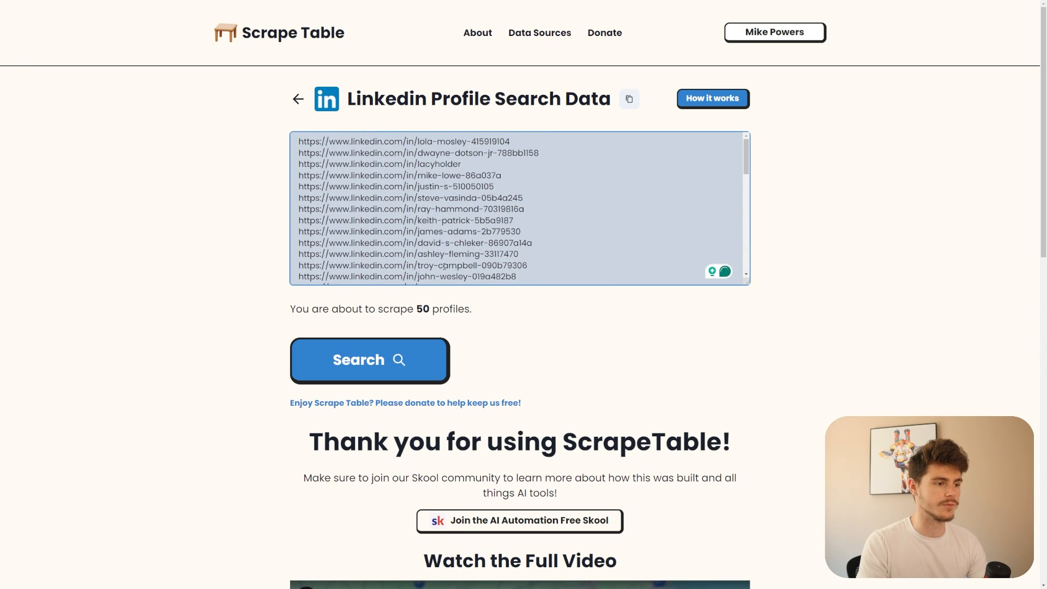
pyautogui.scroll(-3)
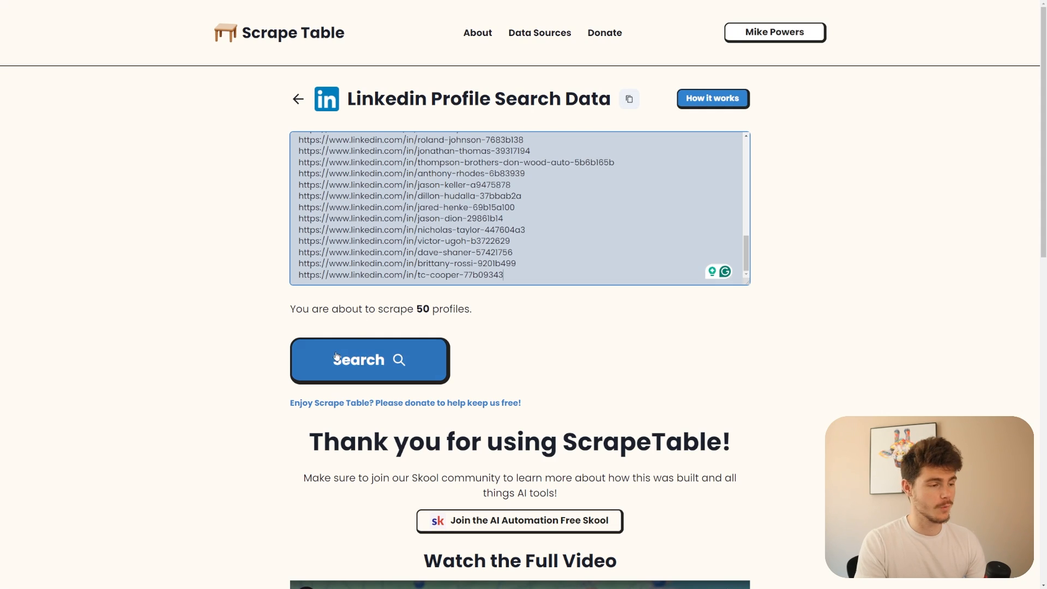
pyautogui.click(370, 359)
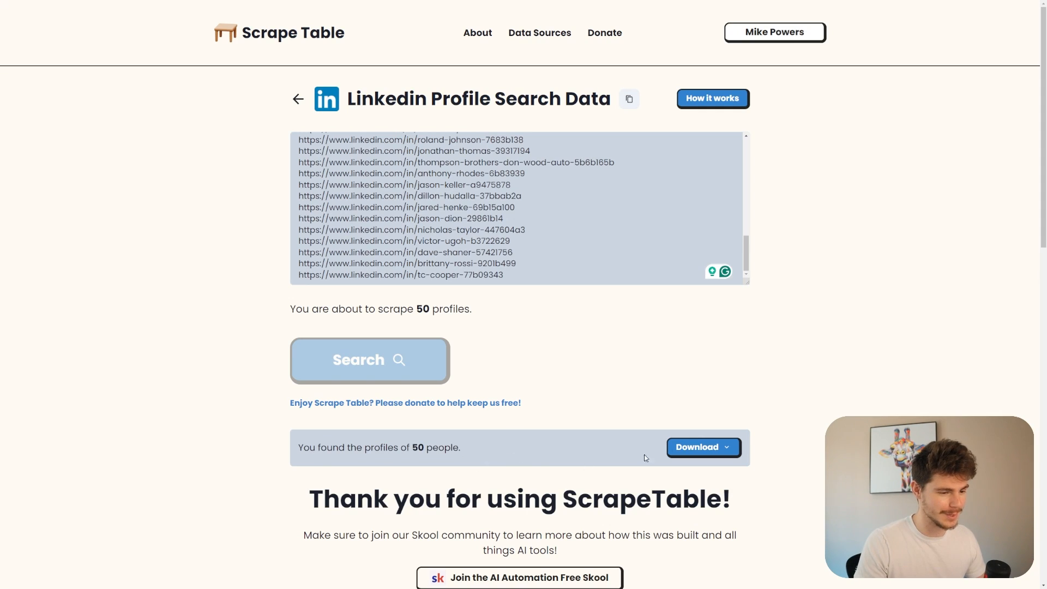
# Step: Download the 50 found profiles as a CSV file
pyautogui.click(702, 447)
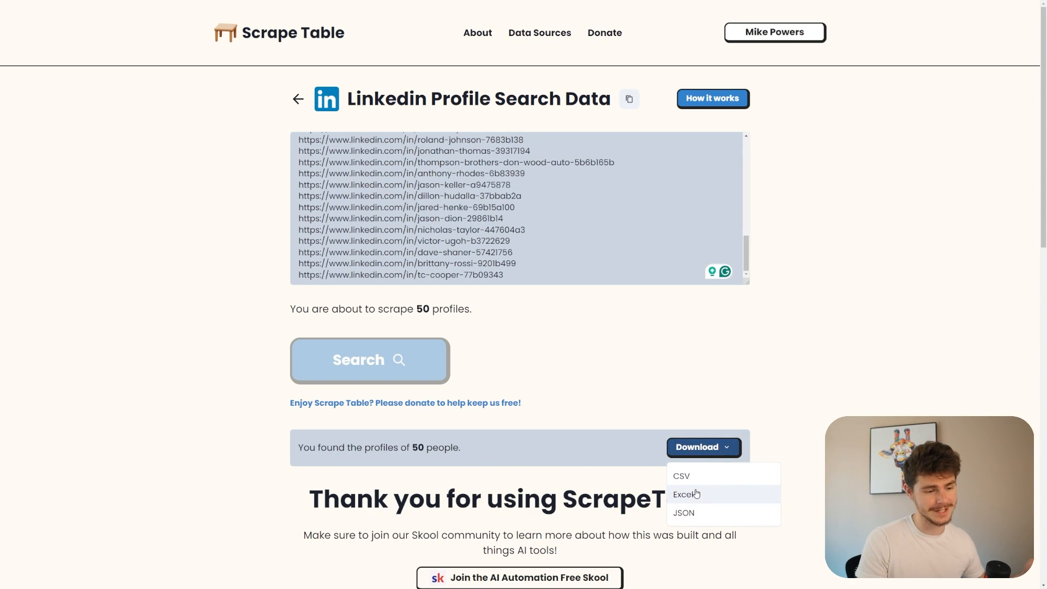
pyautogui.click(683, 494)
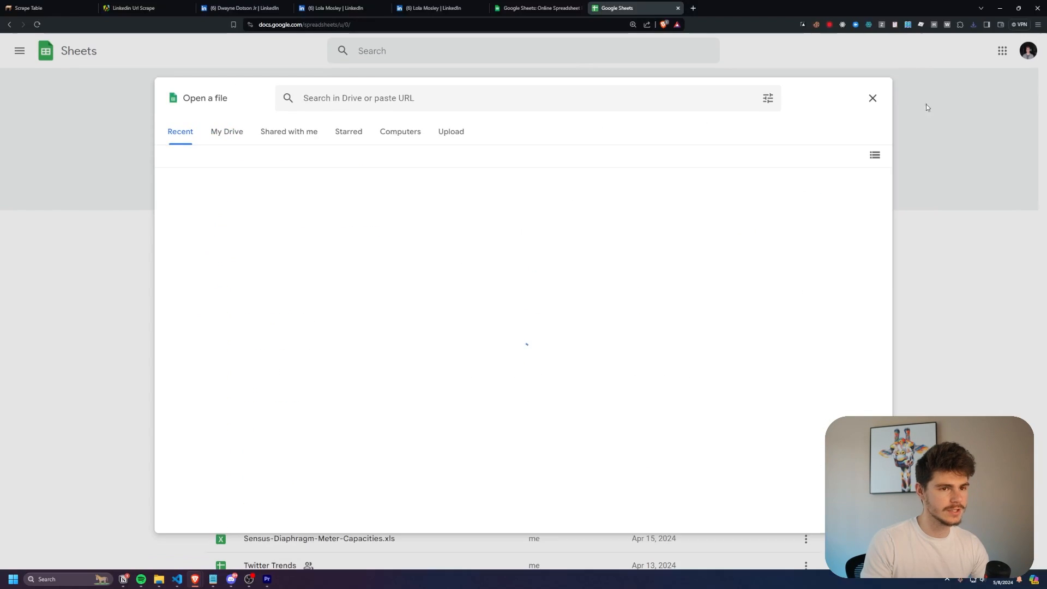
# Step: Open search_results (7).csv in Google Sheets and review the headline and experience title columns
pyautogui.click(972, 25)
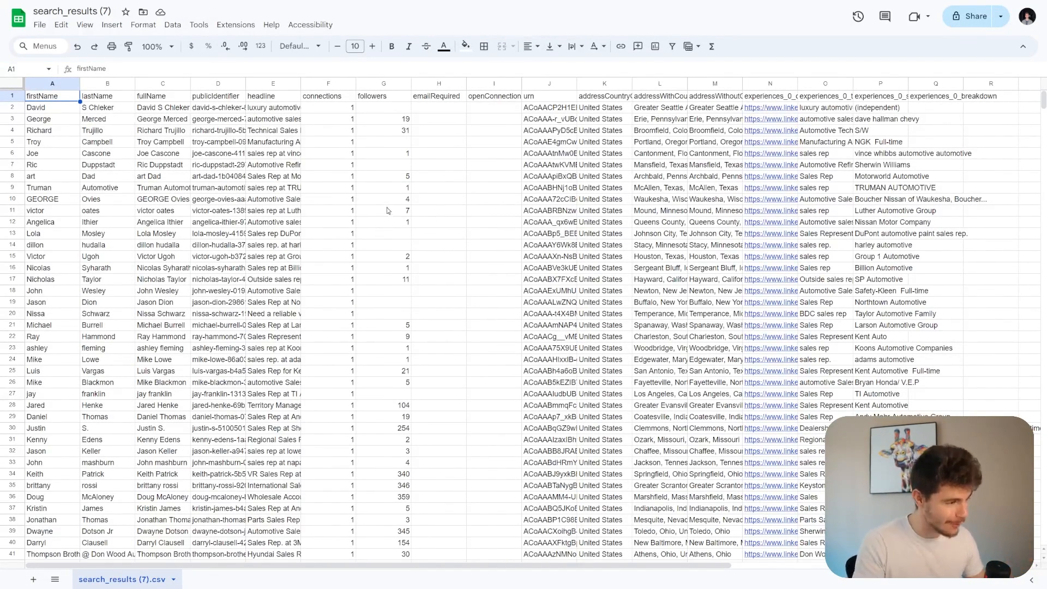
pyautogui.moveTo(111, 97)
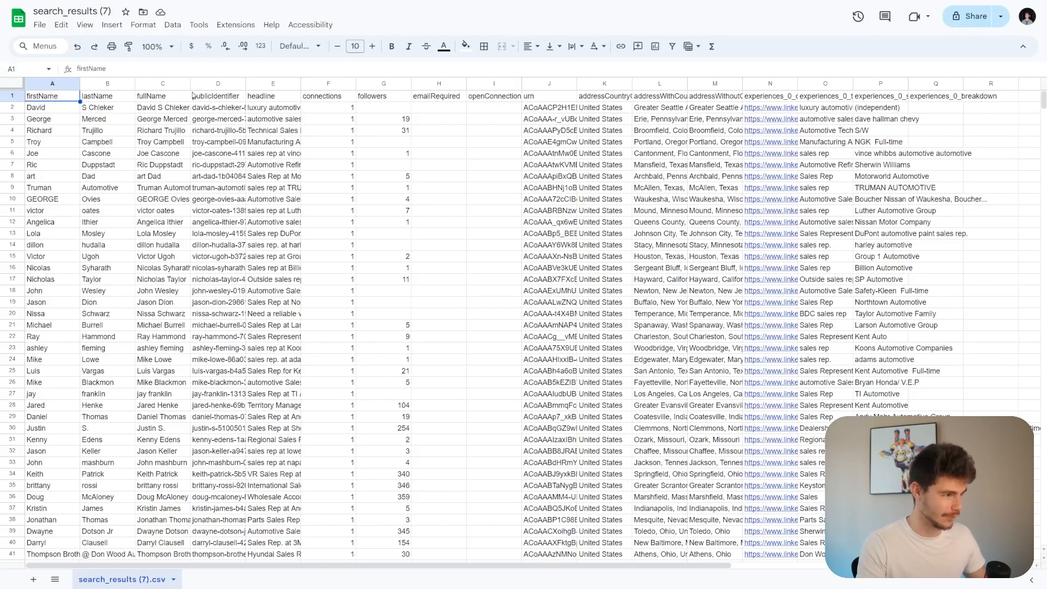
pyautogui.moveTo(218, 152); pyautogui.dragTo(219, 279)
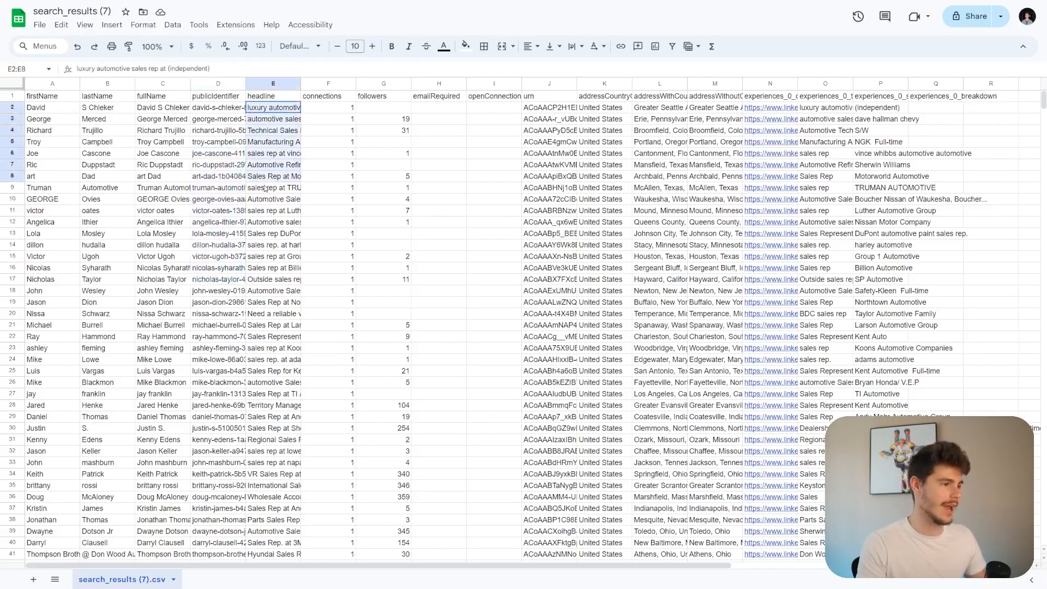
pyautogui.moveTo(273, 108); pyautogui.dragTo(272, 359)
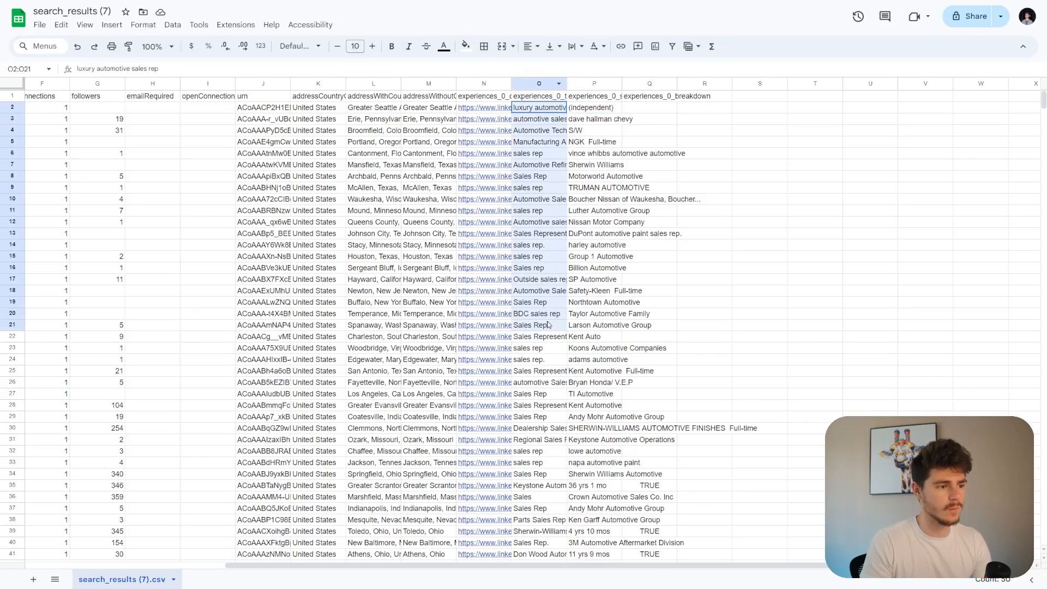
pyautogui.scroll(-3)
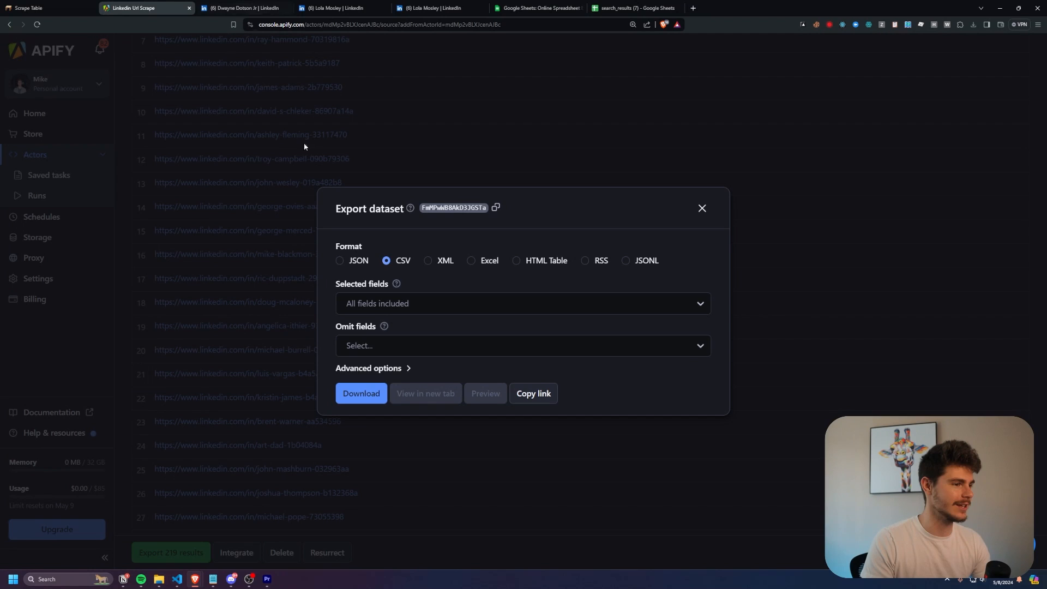
# Step: Replace the Input keywords with developer and united states and Save & Start a new run
pyautogui.click(701, 207)
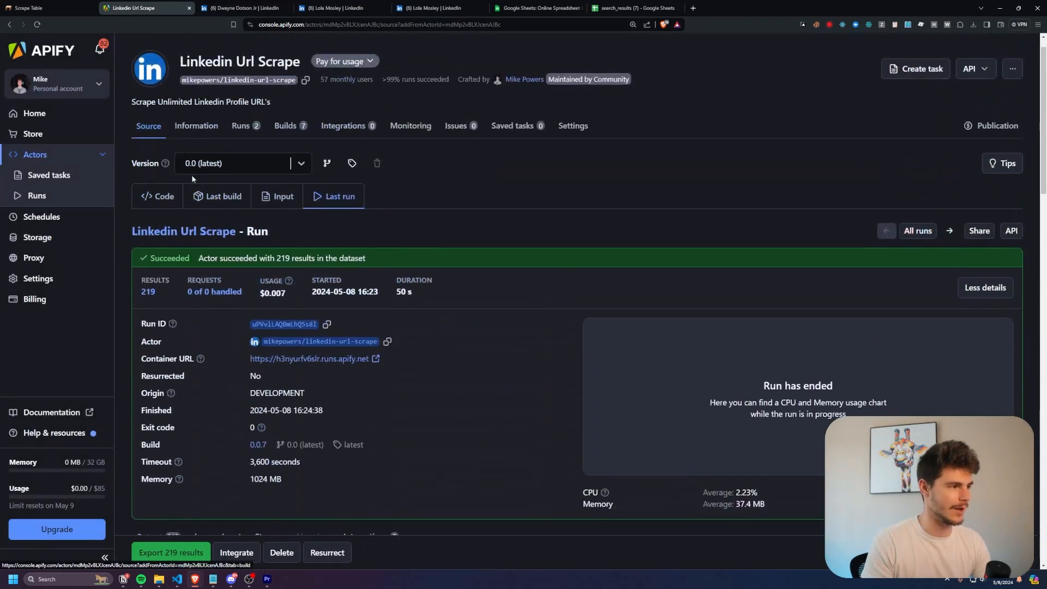
pyautogui.click(283, 195)
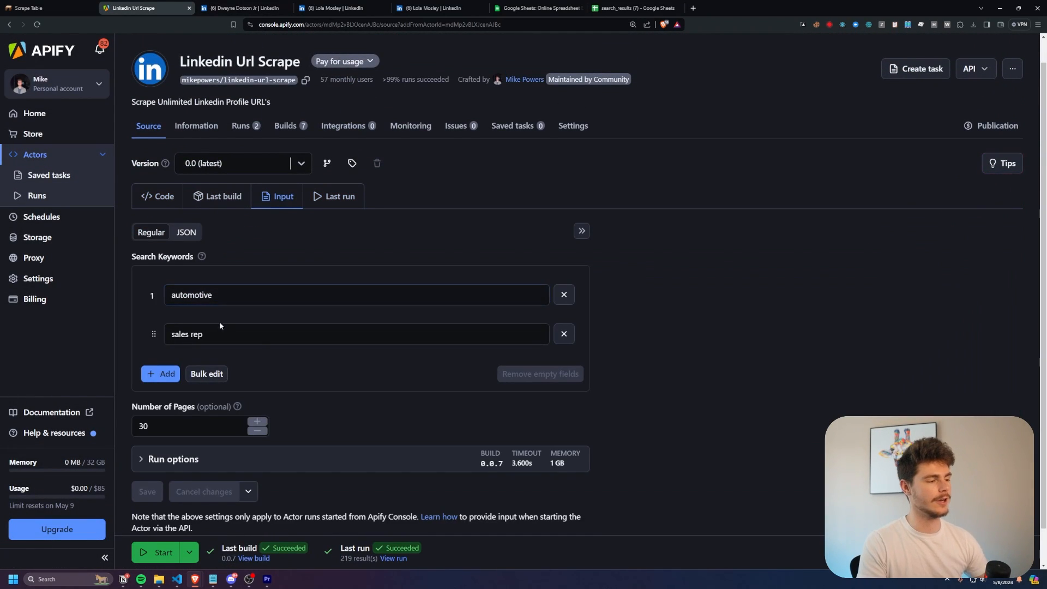
pyautogui.write('united states')
pyautogui.write('developer')
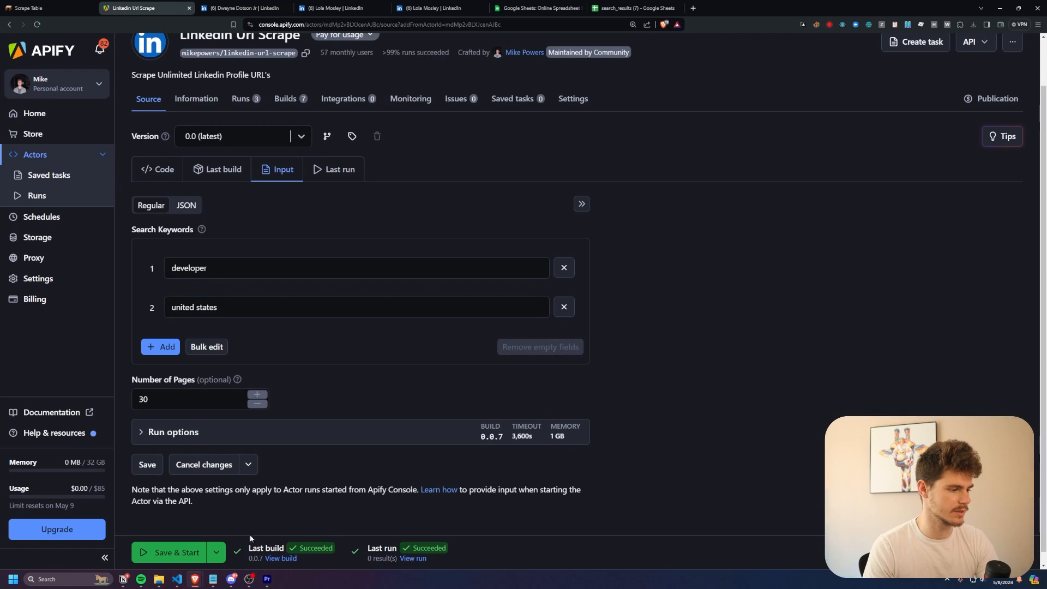
pyautogui.click(171, 552)
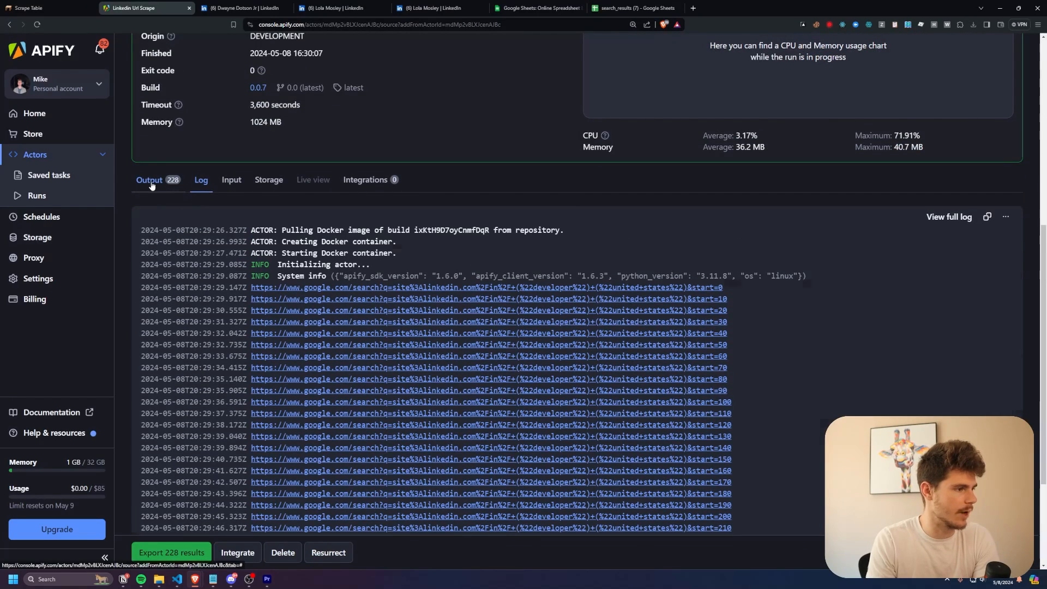
# Step: Check the run's first profile link, then export the 269 resulting URLs as CSV
pyautogui.click(150, 180)
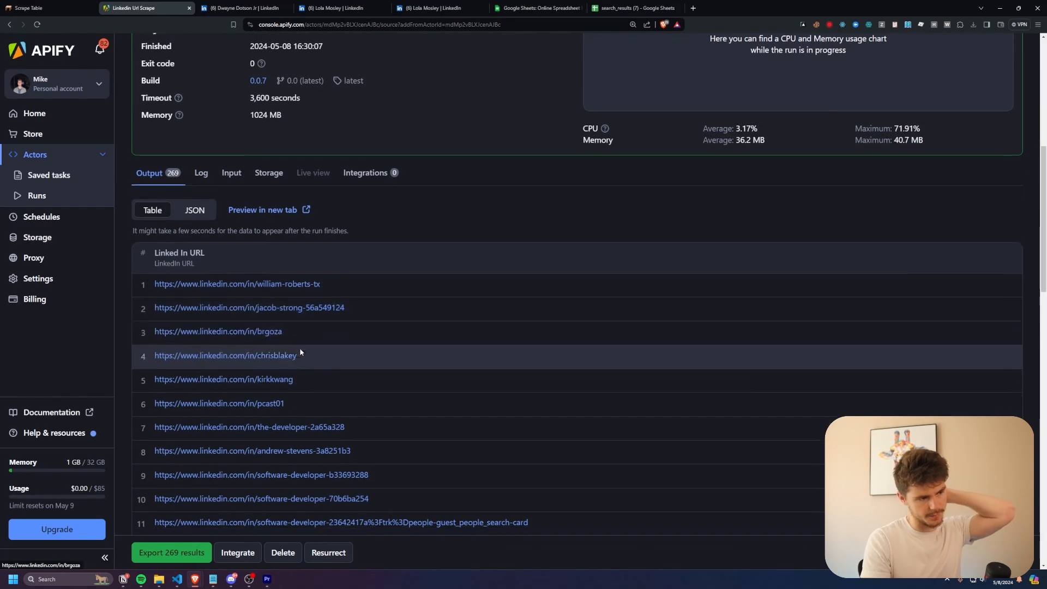
pyautogui.click(236, 283)
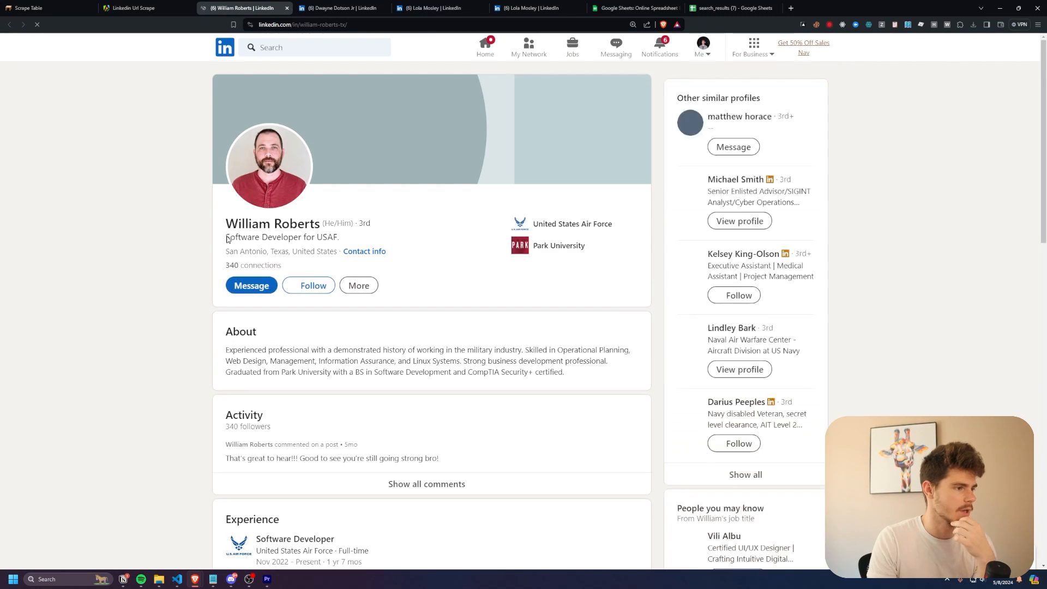
pyautogui.click(138, 8)
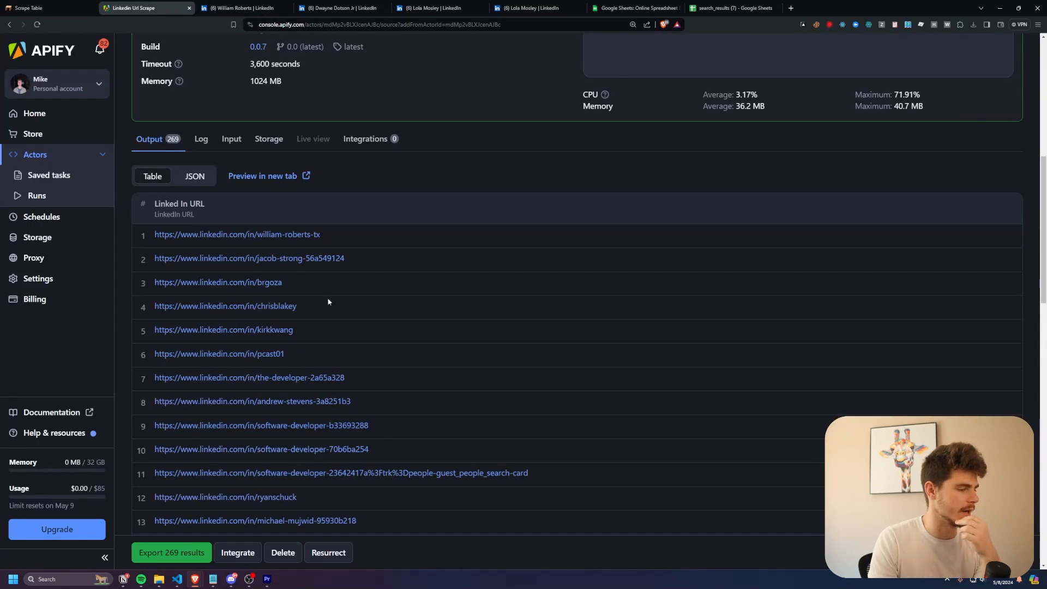
pyautogui.click(172, 552)
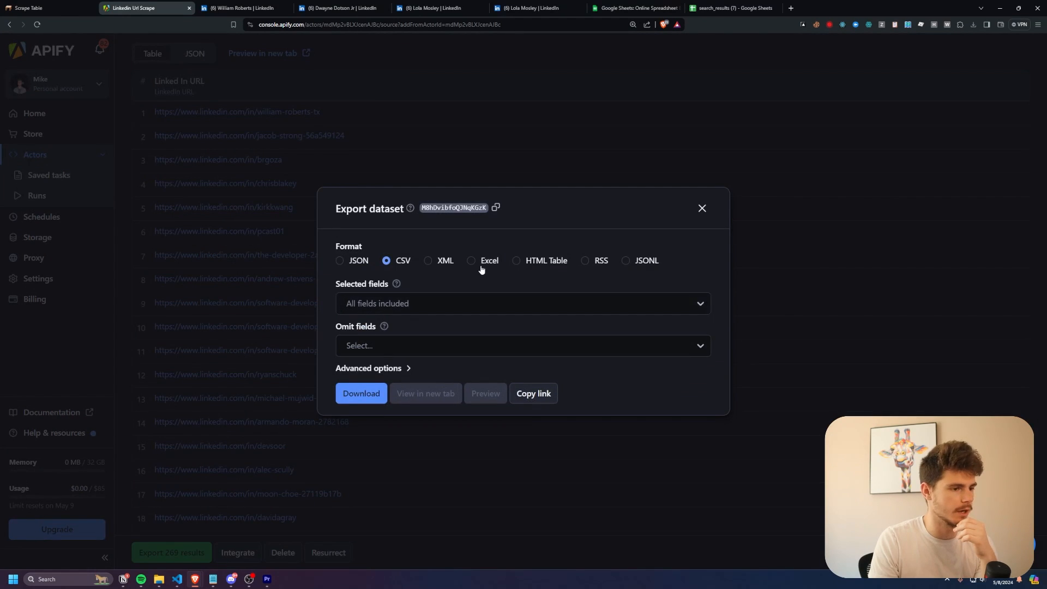
pyautogui.click(361, 393)
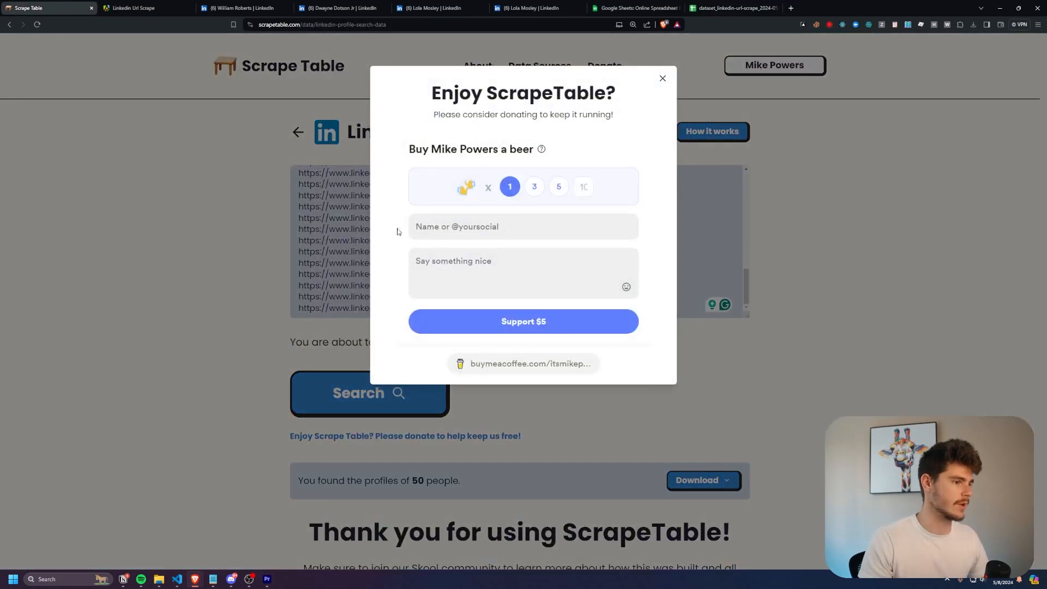
# Step: Dismiss the donation prompt, scrape the 50 developer profile URLs and download results as CSV
pyautogui.click(662, 79)
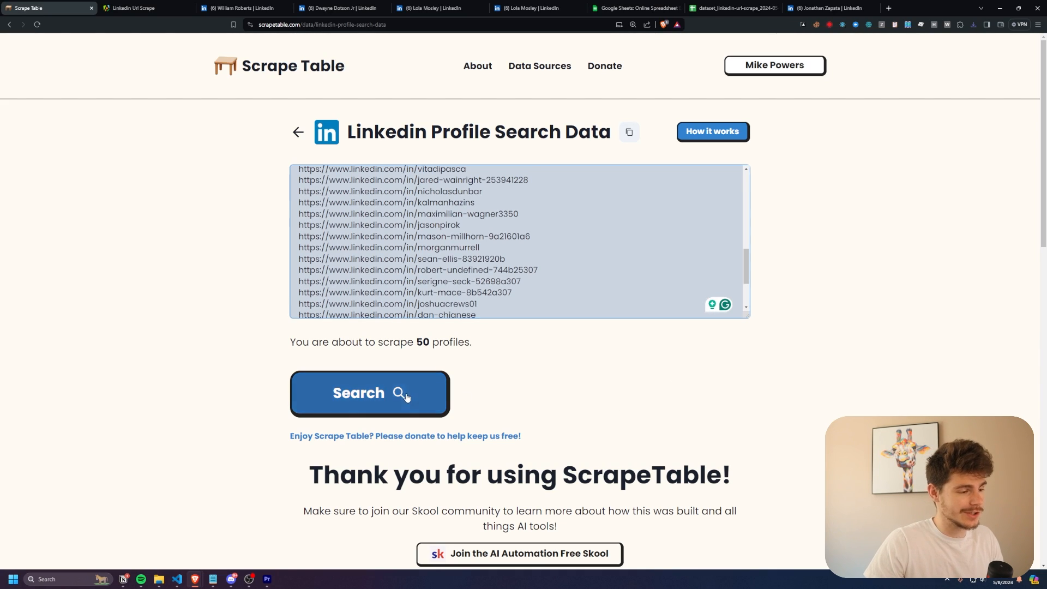
pyautogui.click(370, 394)
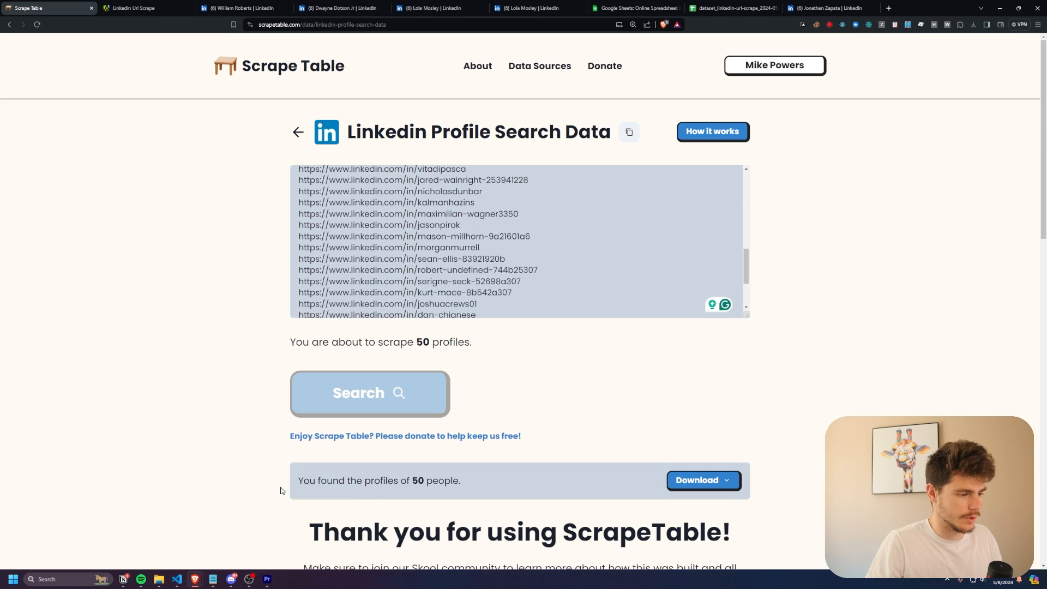
pyautogui.click(703, 480)
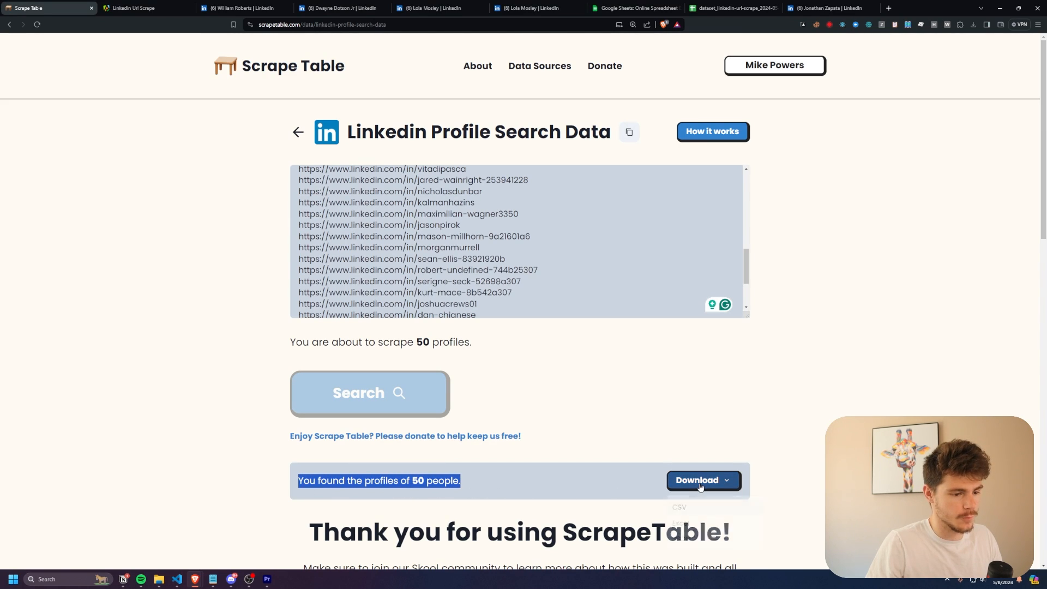
pyautogui.click(702, 480)
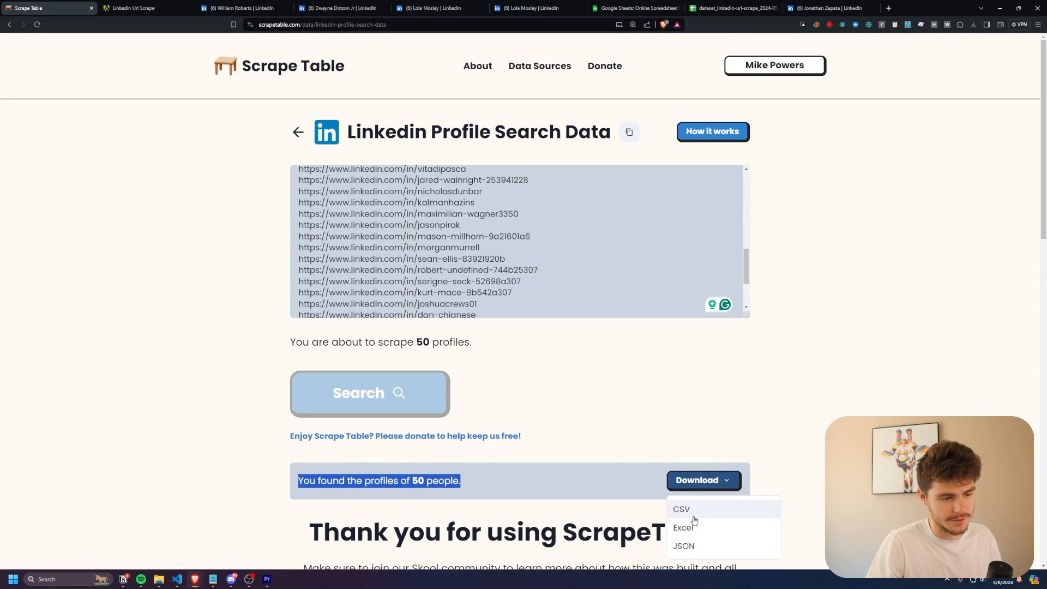
pyautogui.click(733, 7)
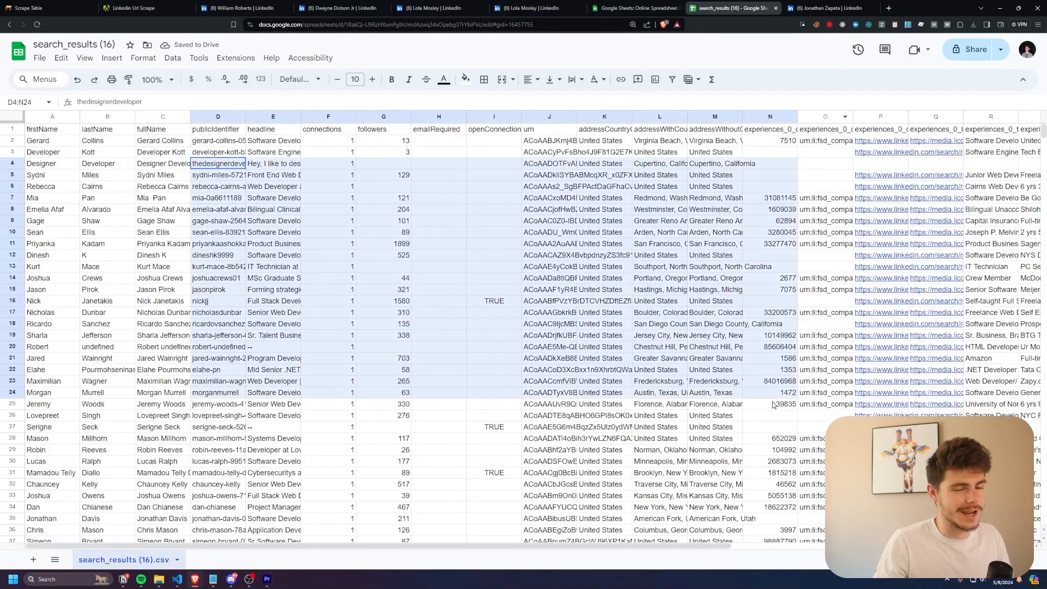
# Step: Review the search_results (16) developer rows and one profile's job experience entry
pyautogui.scroll(-3)
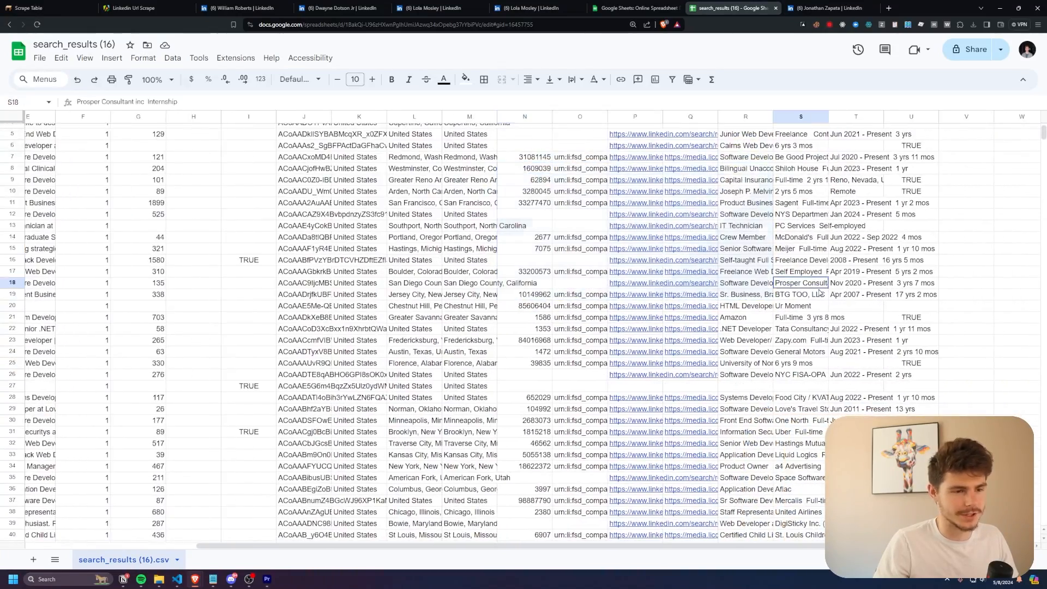
pyautogui.click(47, 8)
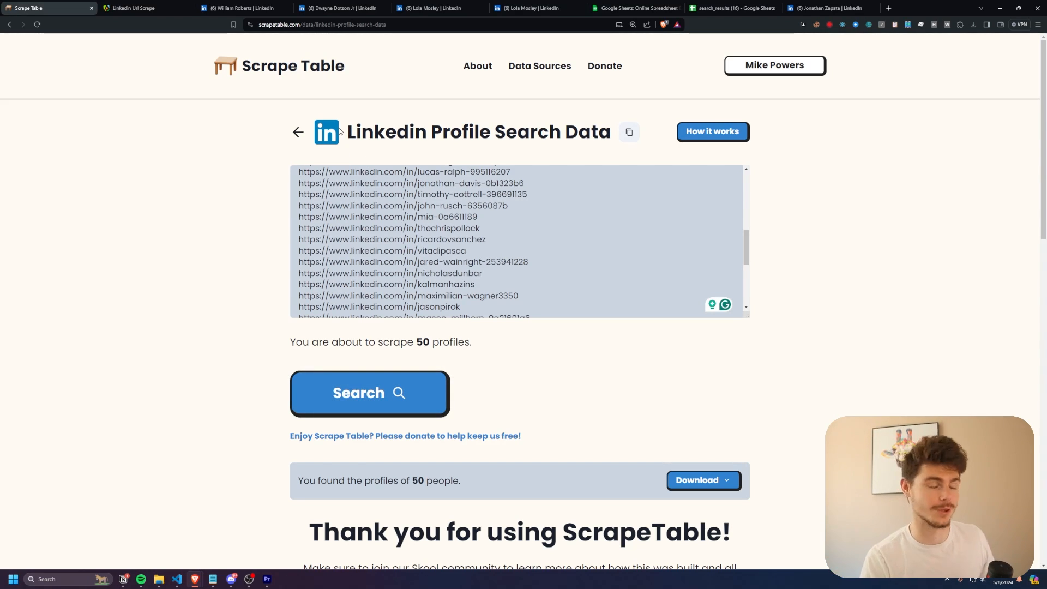
pyautogui.moveTo(225, 297)
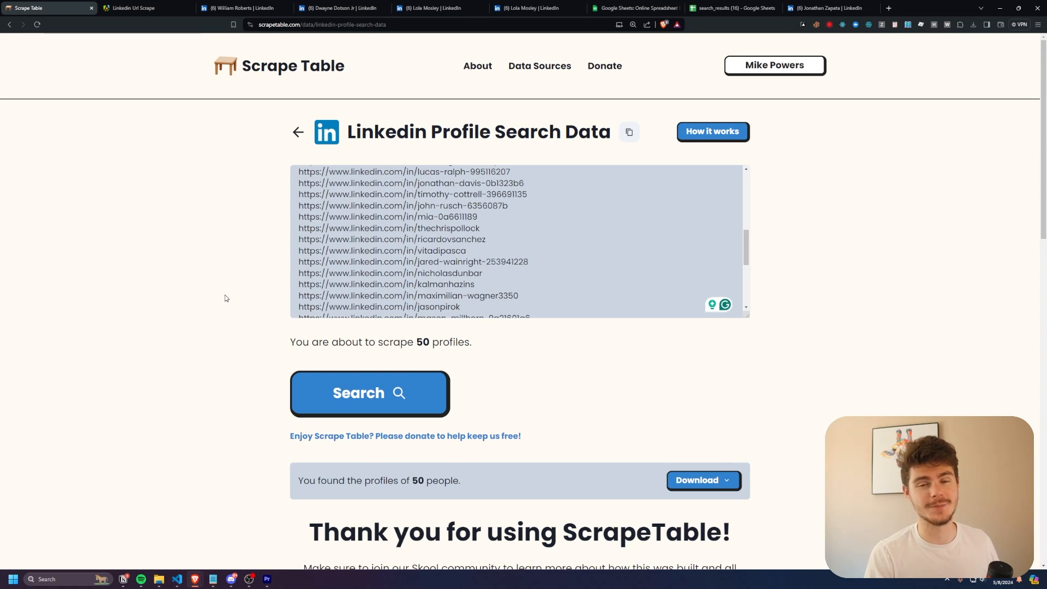